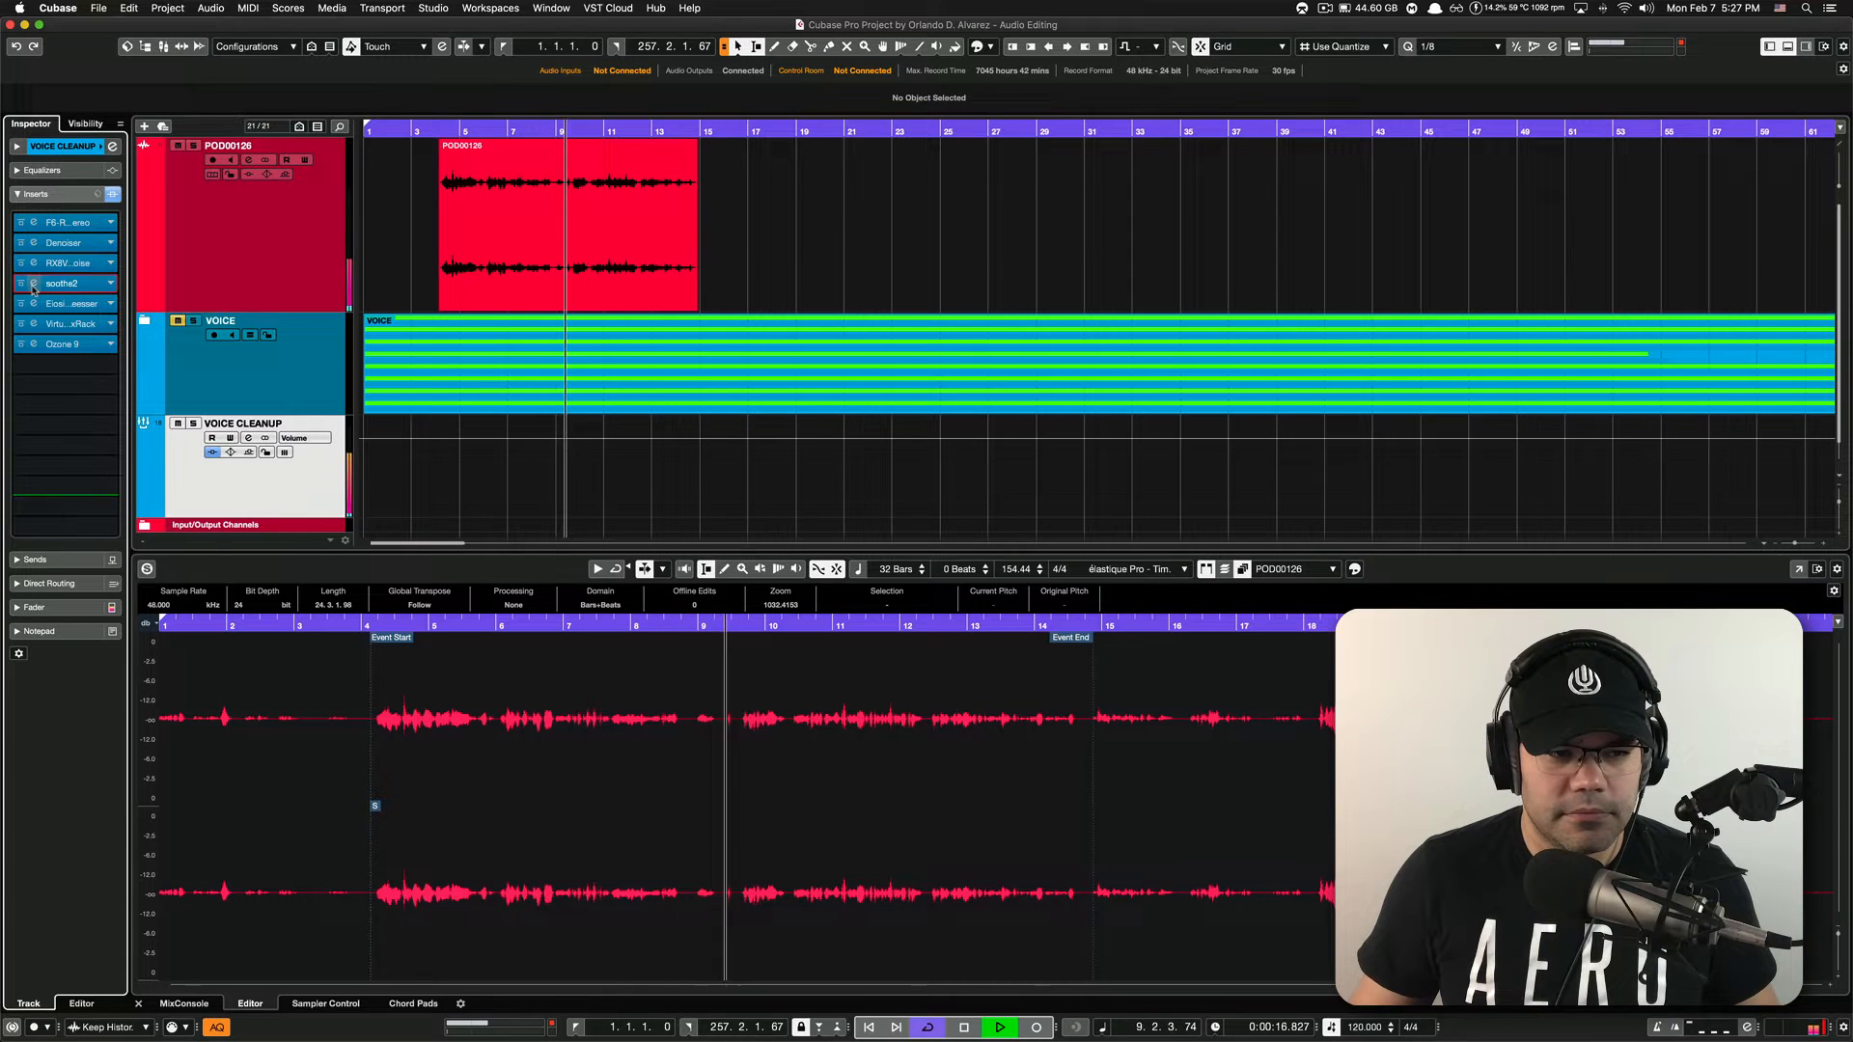
# - Check the soothe2 and F6 equalizer settings, then bypass and re-enable the voice cleanup effects
pyautogui.doubleClick(62, 283)
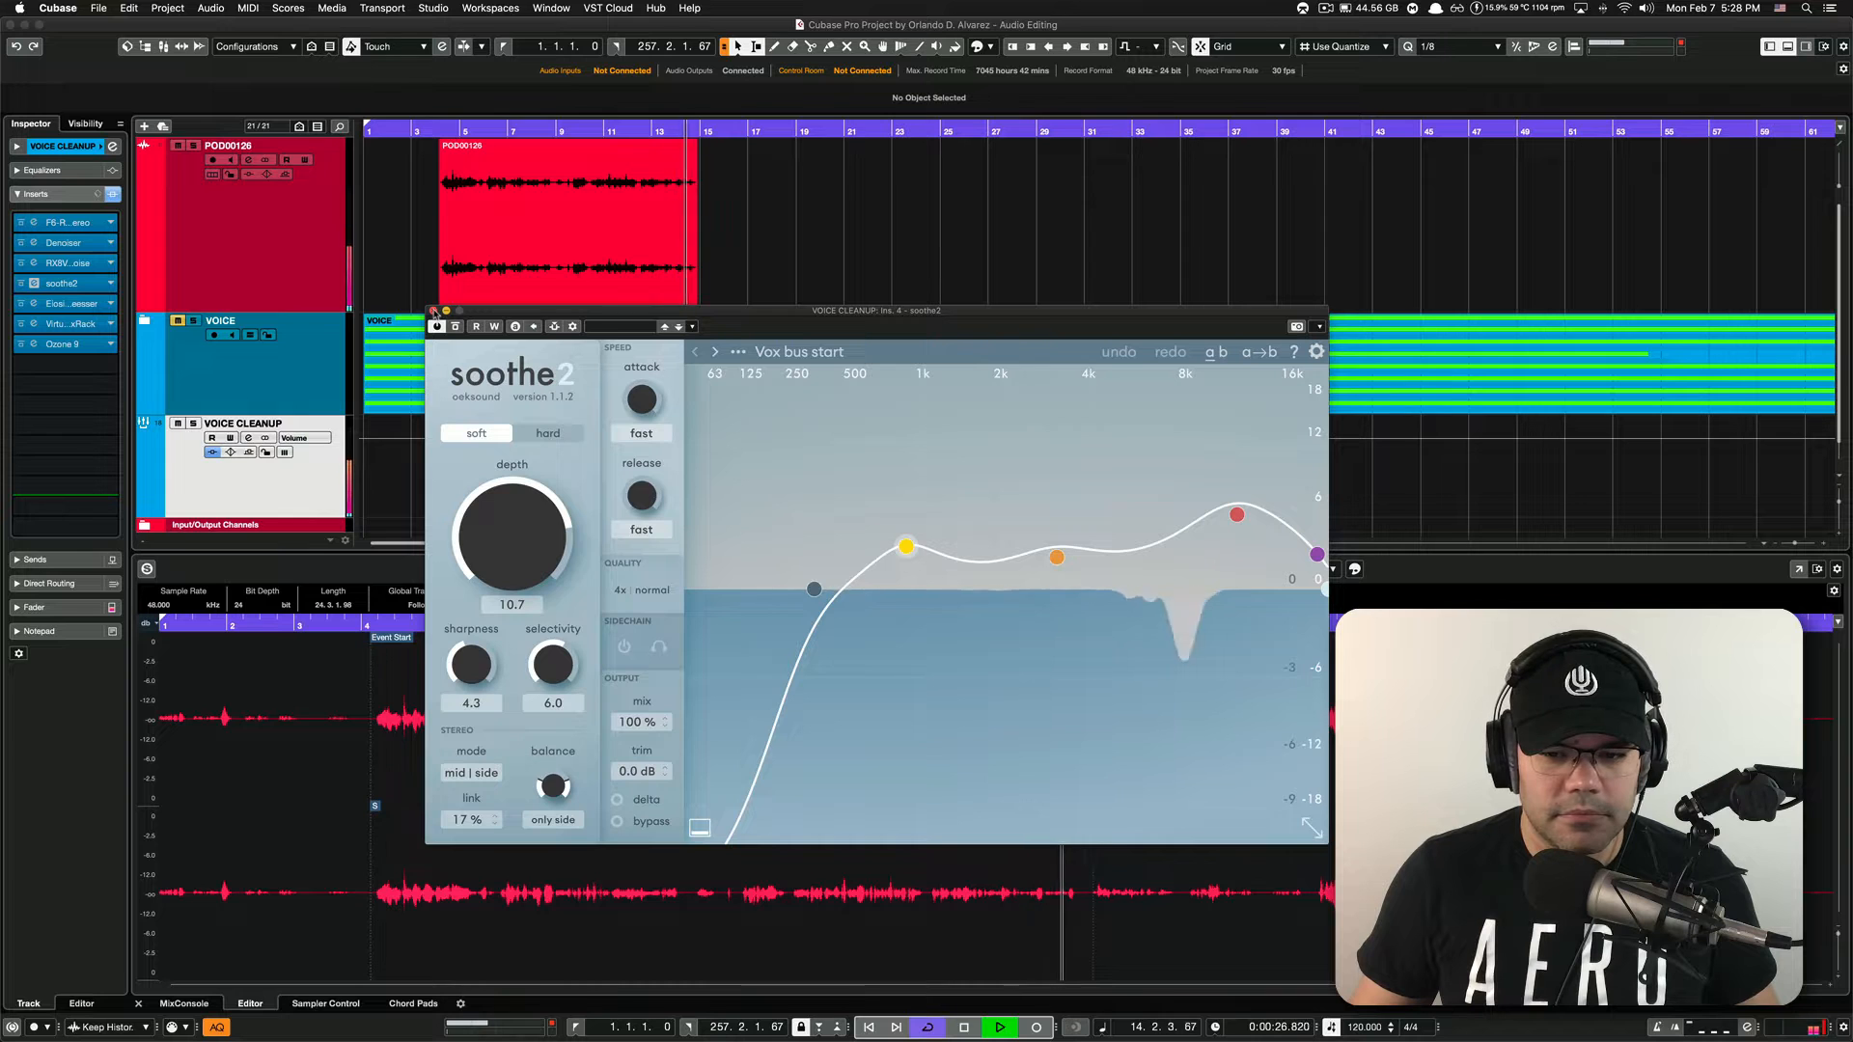
pyautogui.click(435, 310)
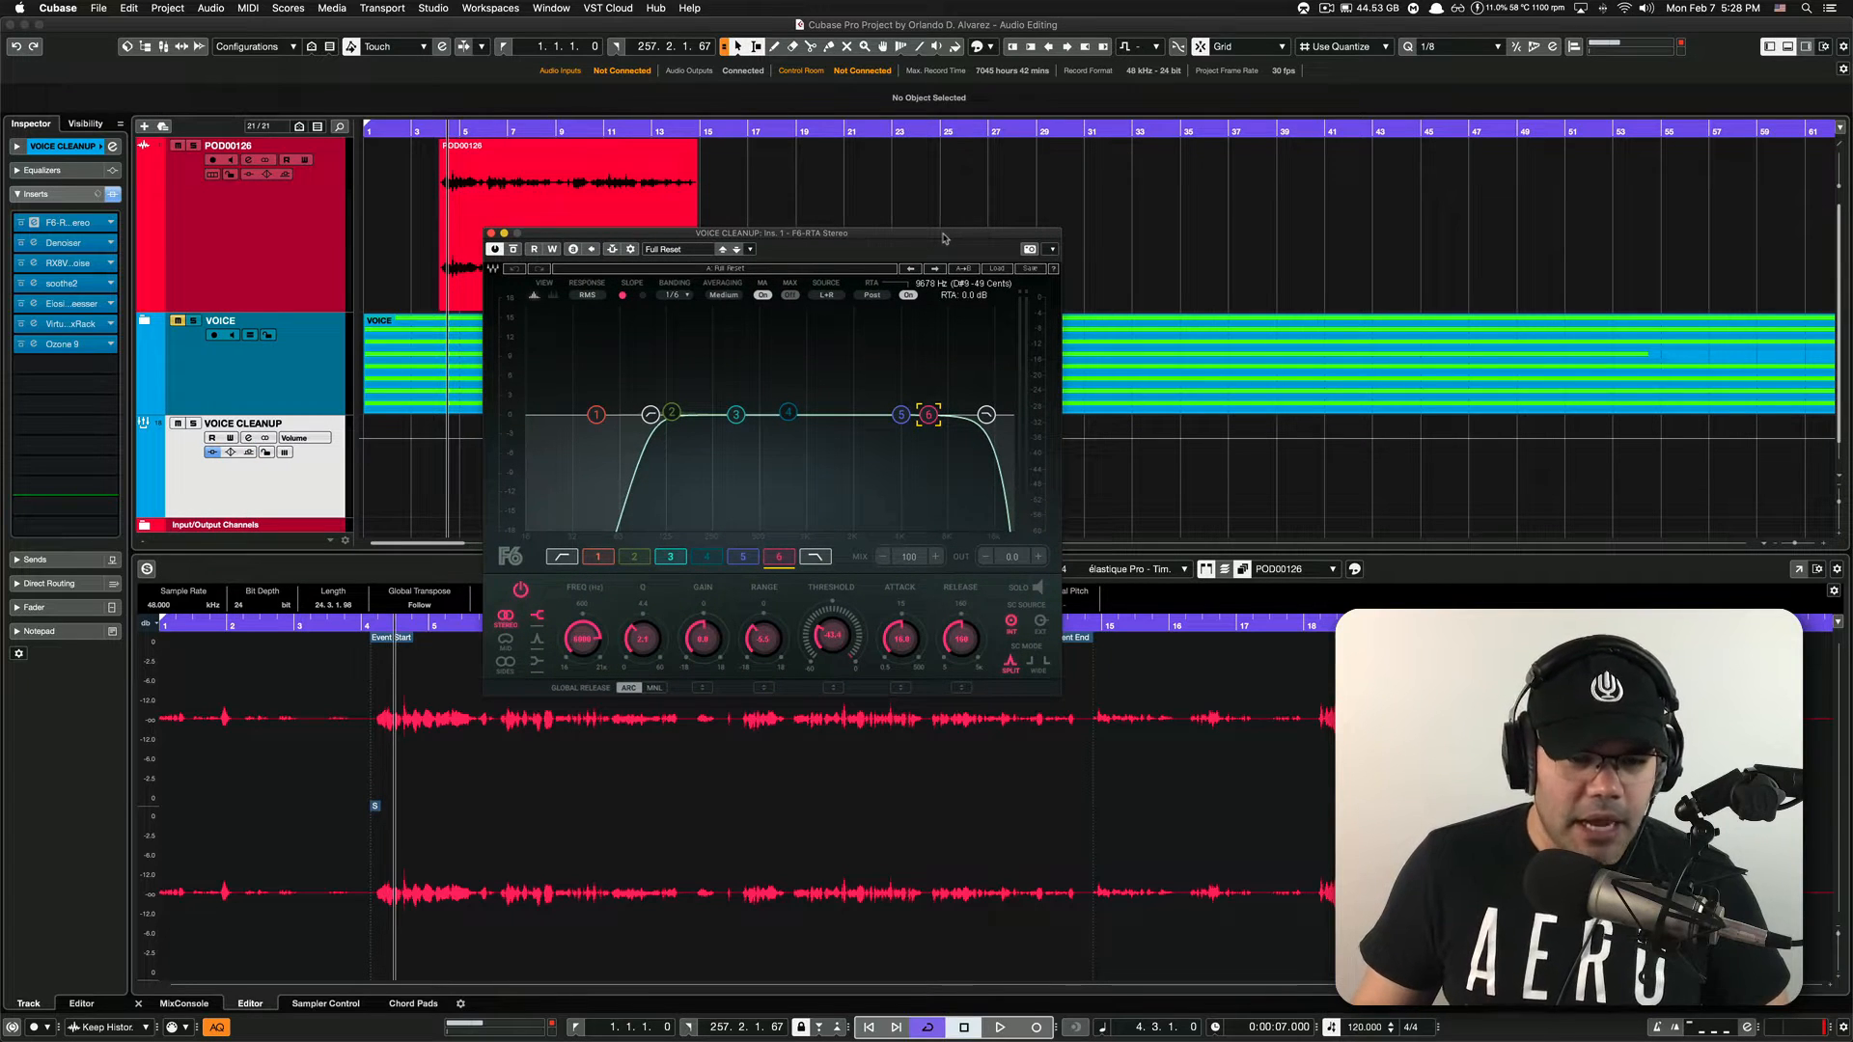
pyautogui.click(489, 232)
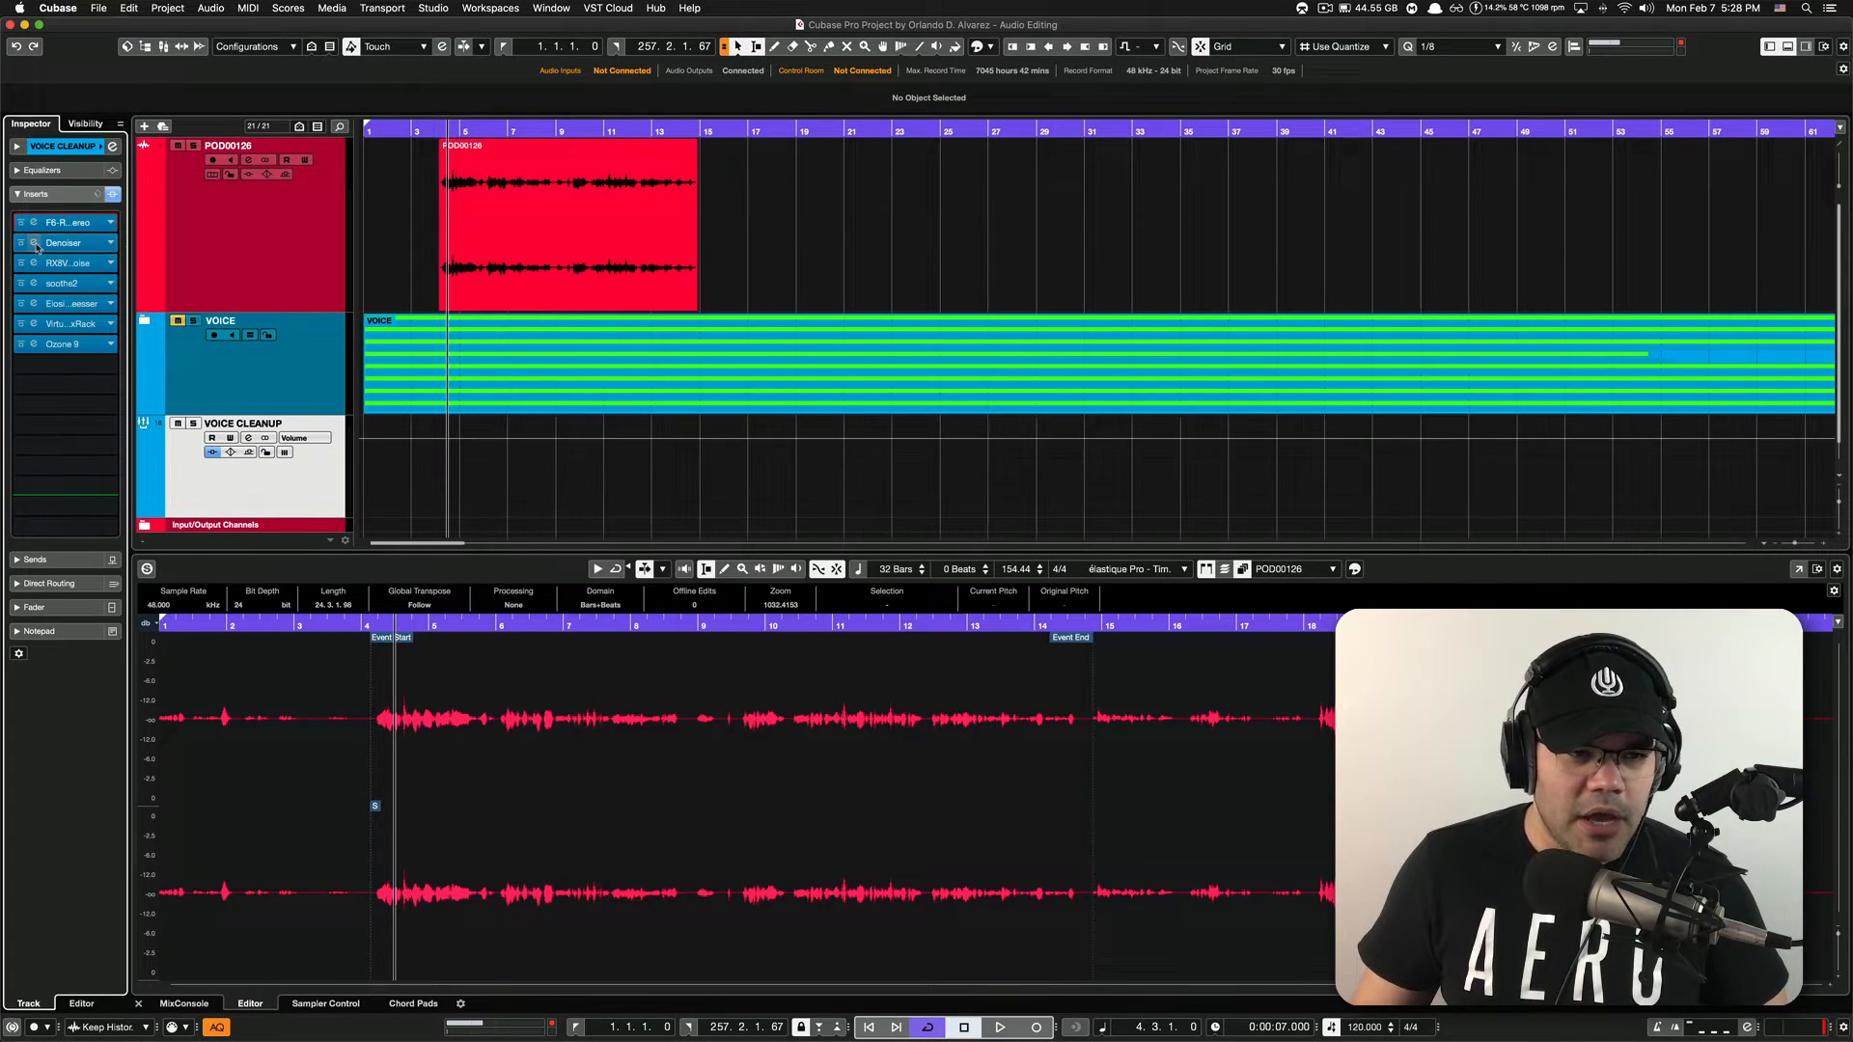
pyautogui.click(64, 243)
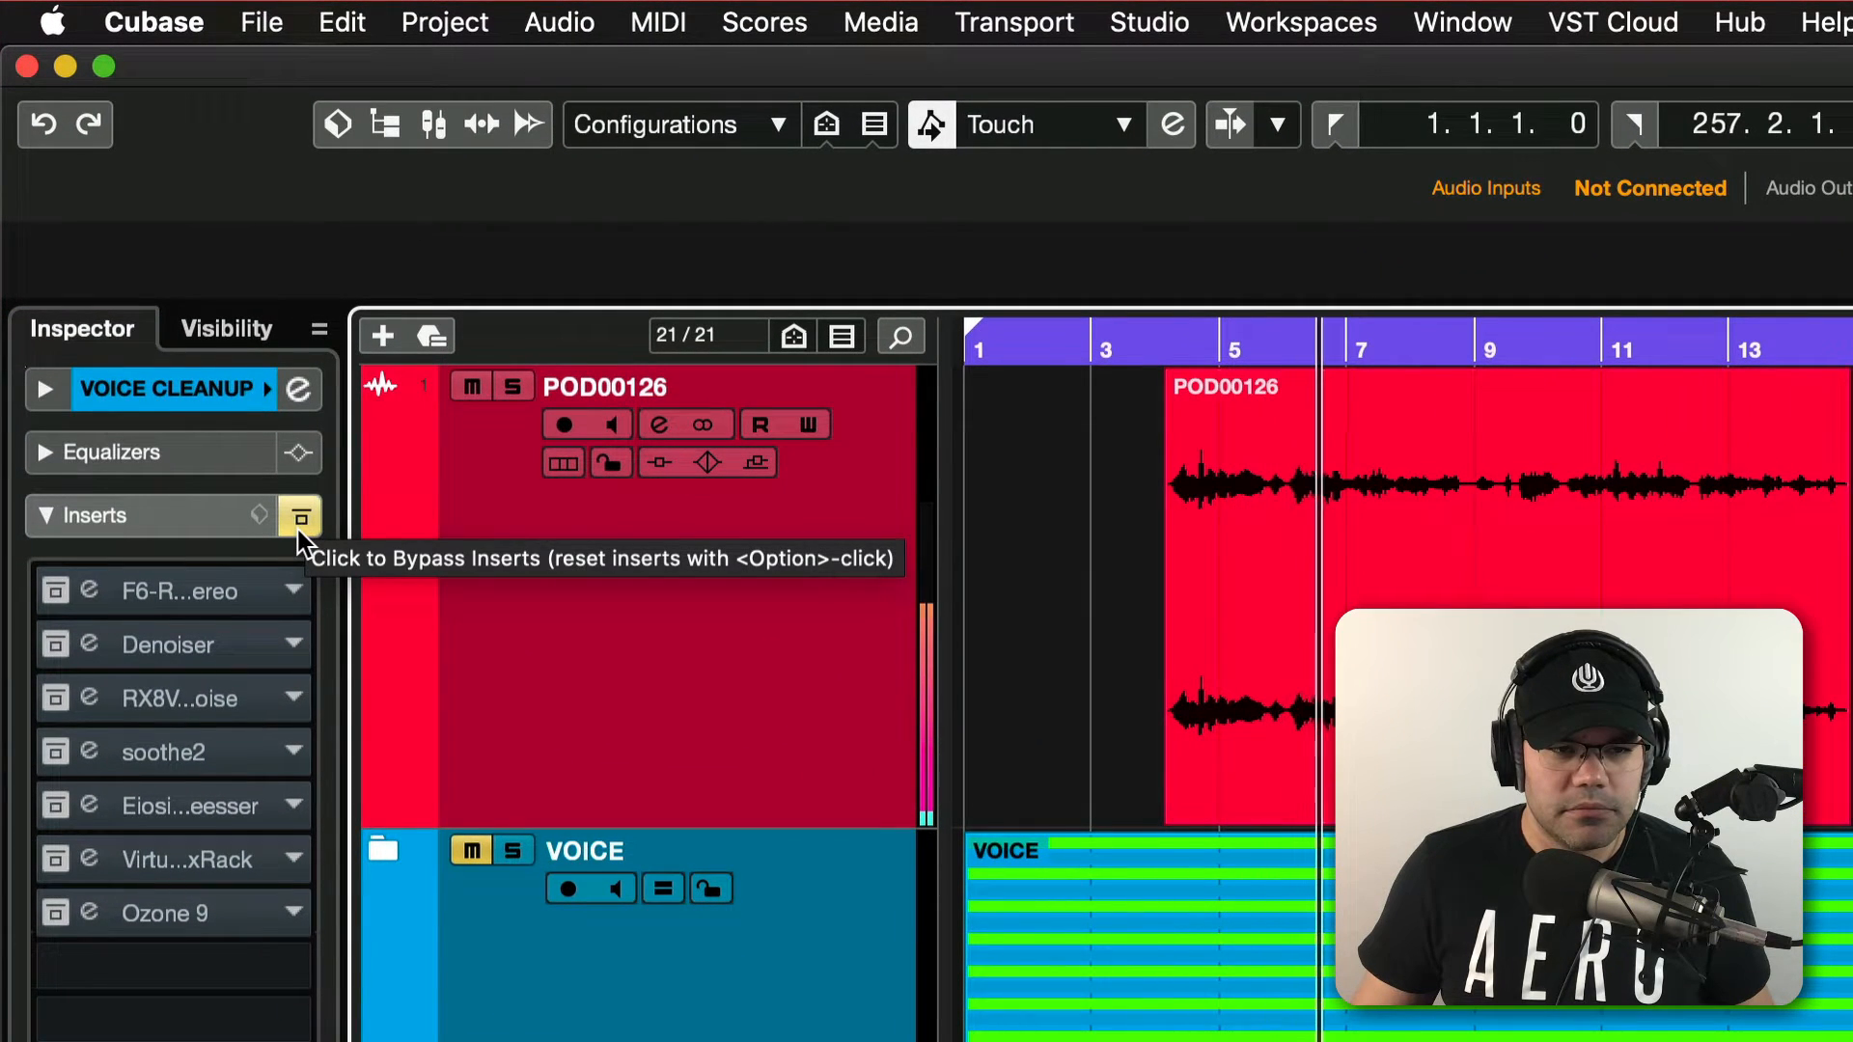
pyautogui.click(299, 516)
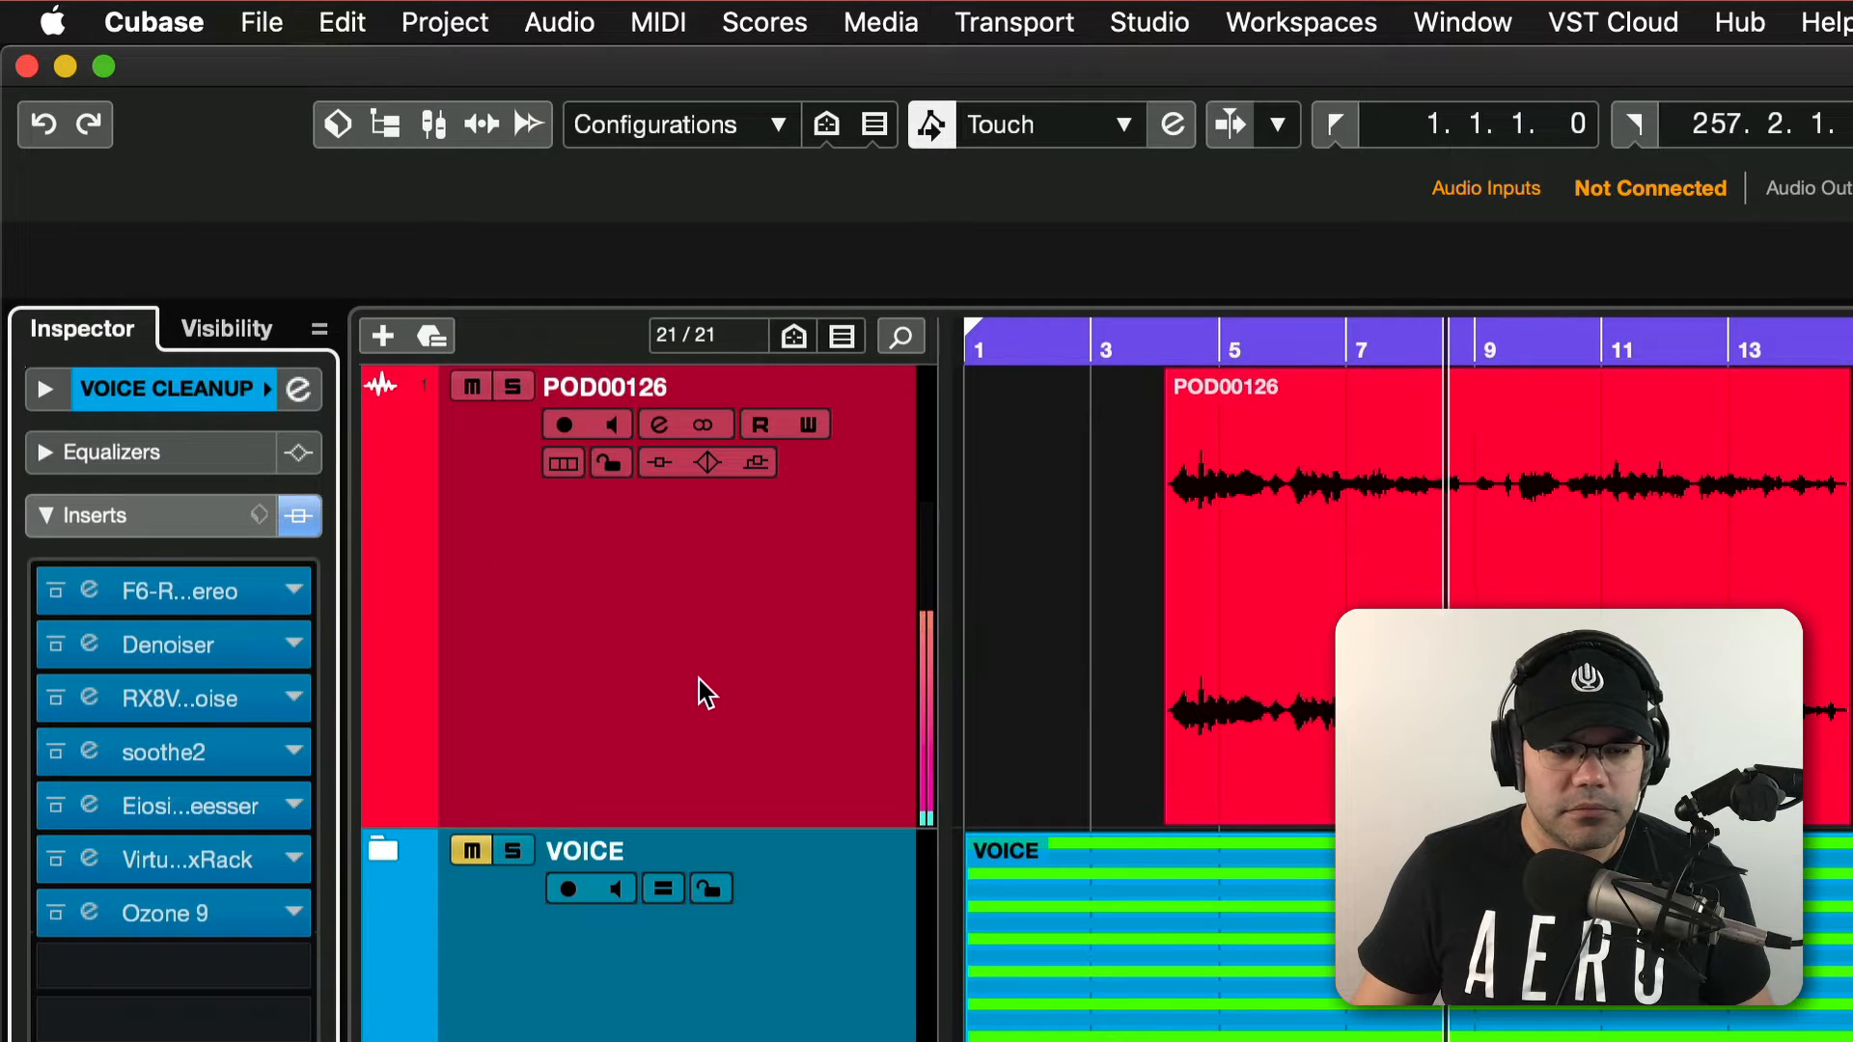
pyautogui.moveTo(732, 685)
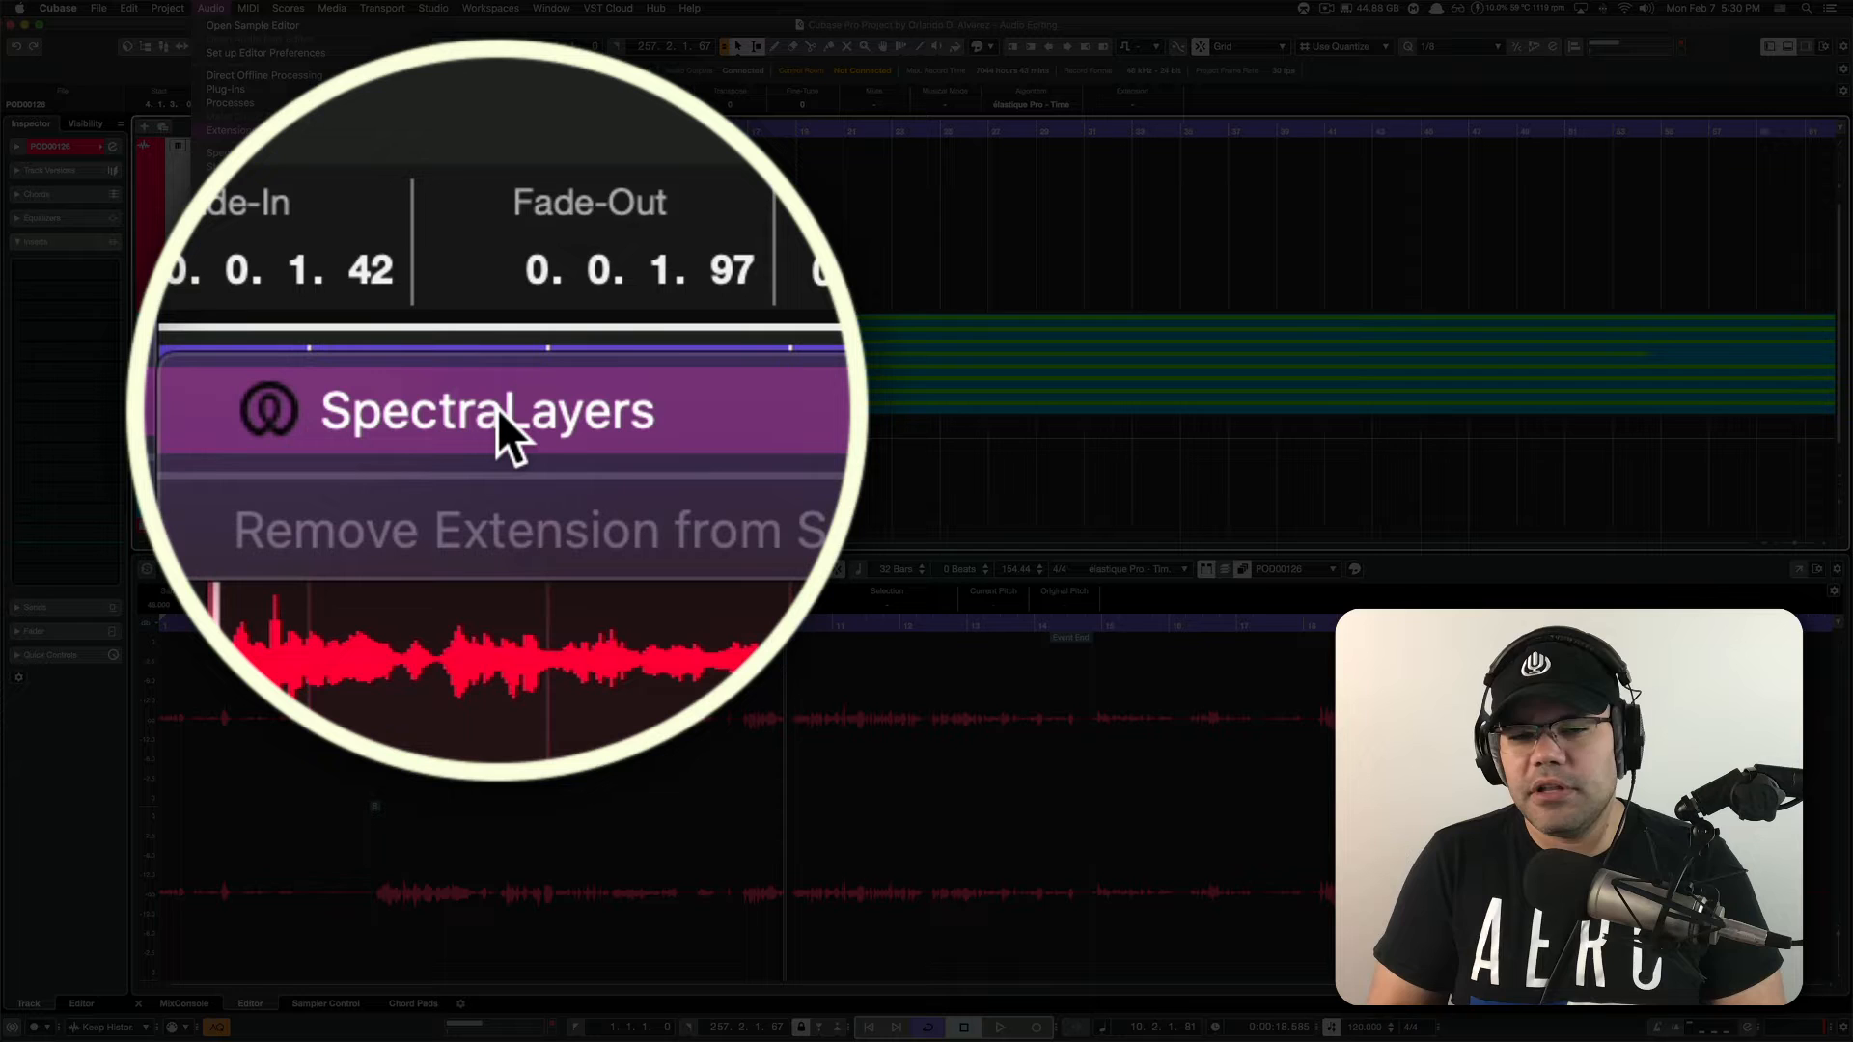
# - Open the podcast clip in SpectraLayers and display its spectrogram with the Turbo colour map
pyautogui.click(484, 411)
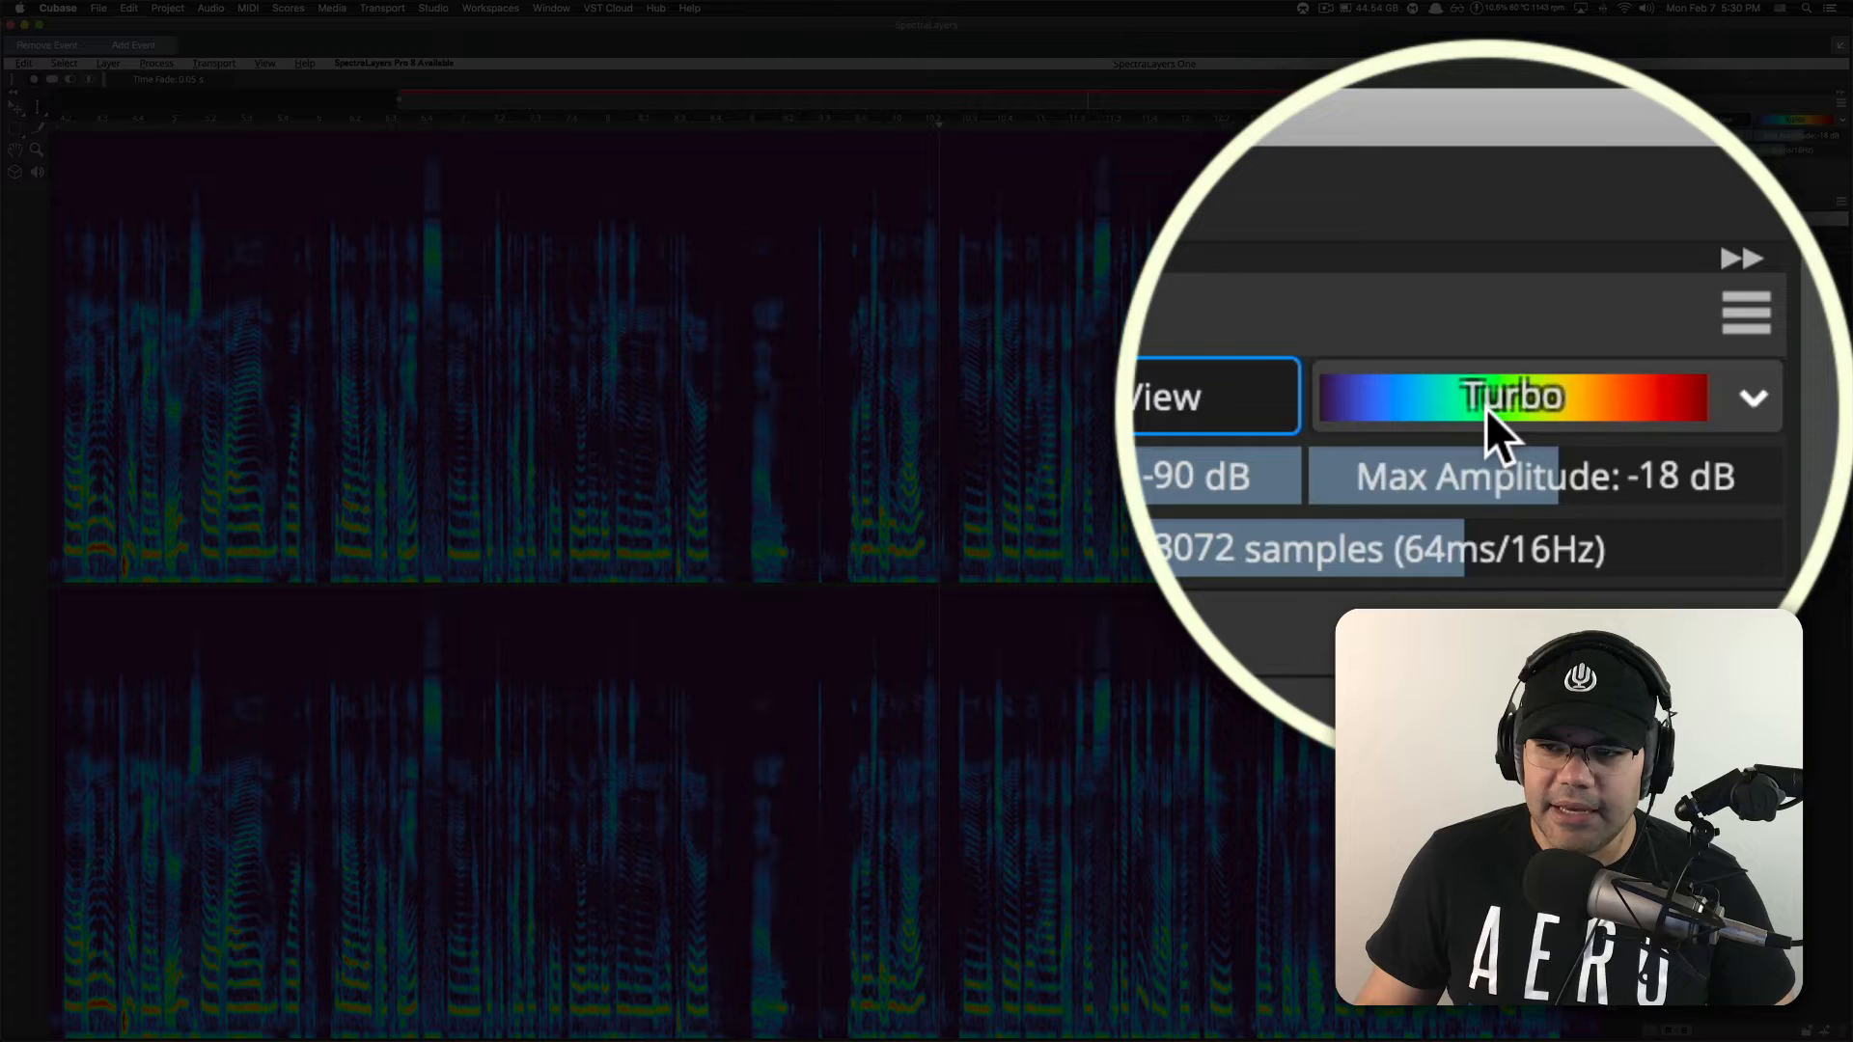
pyautogui.click(1512, 397)
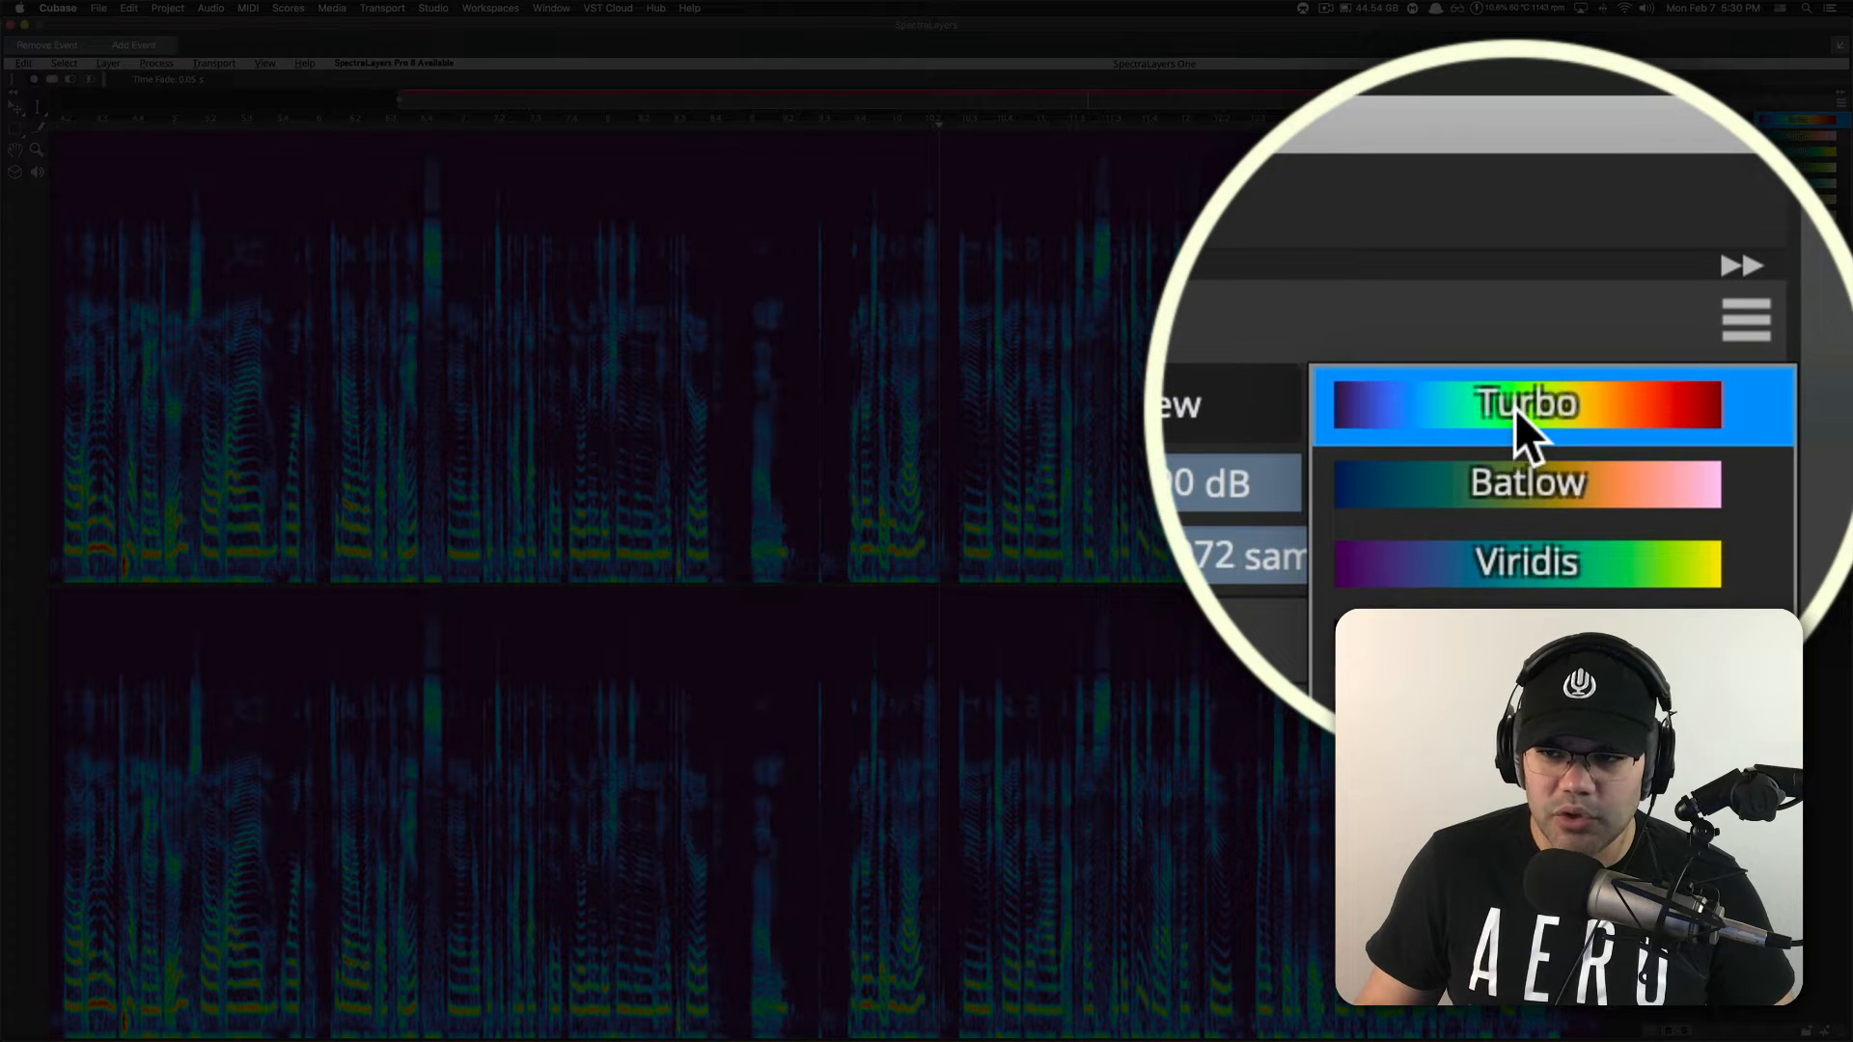
pyautogui.click(1524, 403)
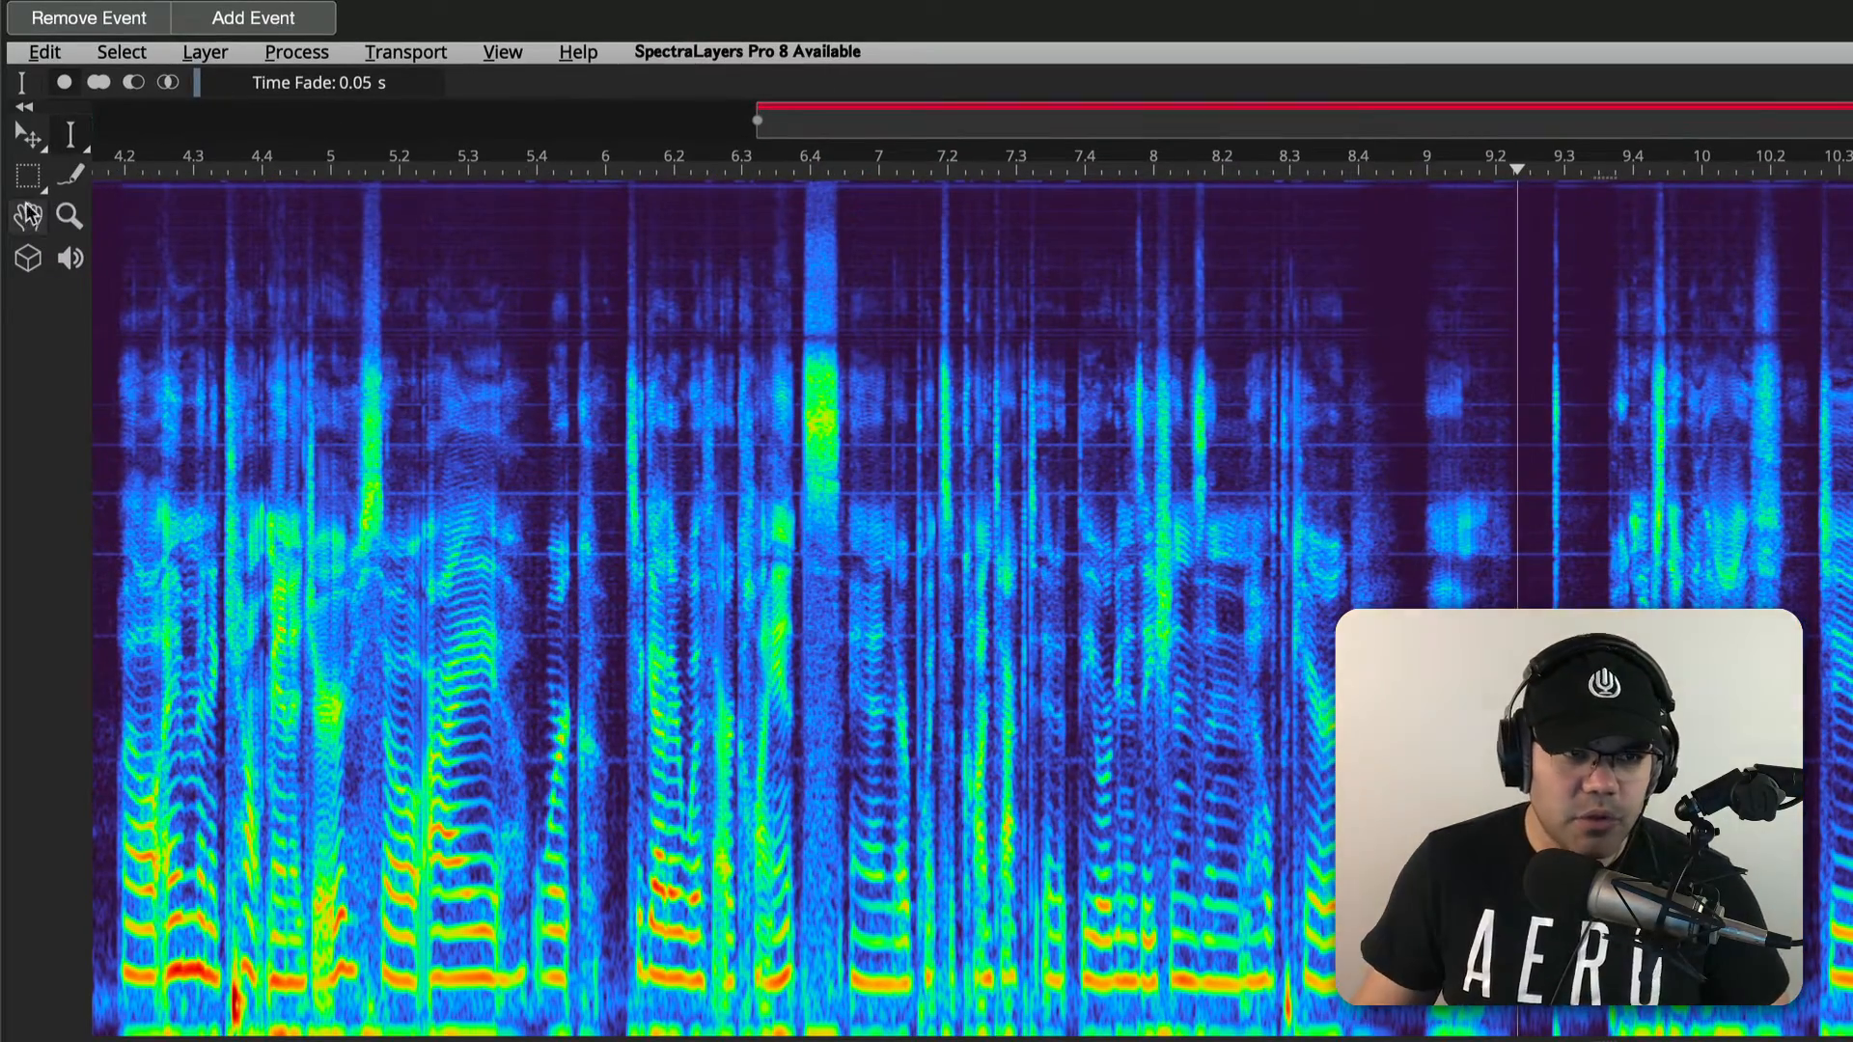
# - Switch to the rectangular time-frequency region selection tool
pyautogui.click(26, 175)
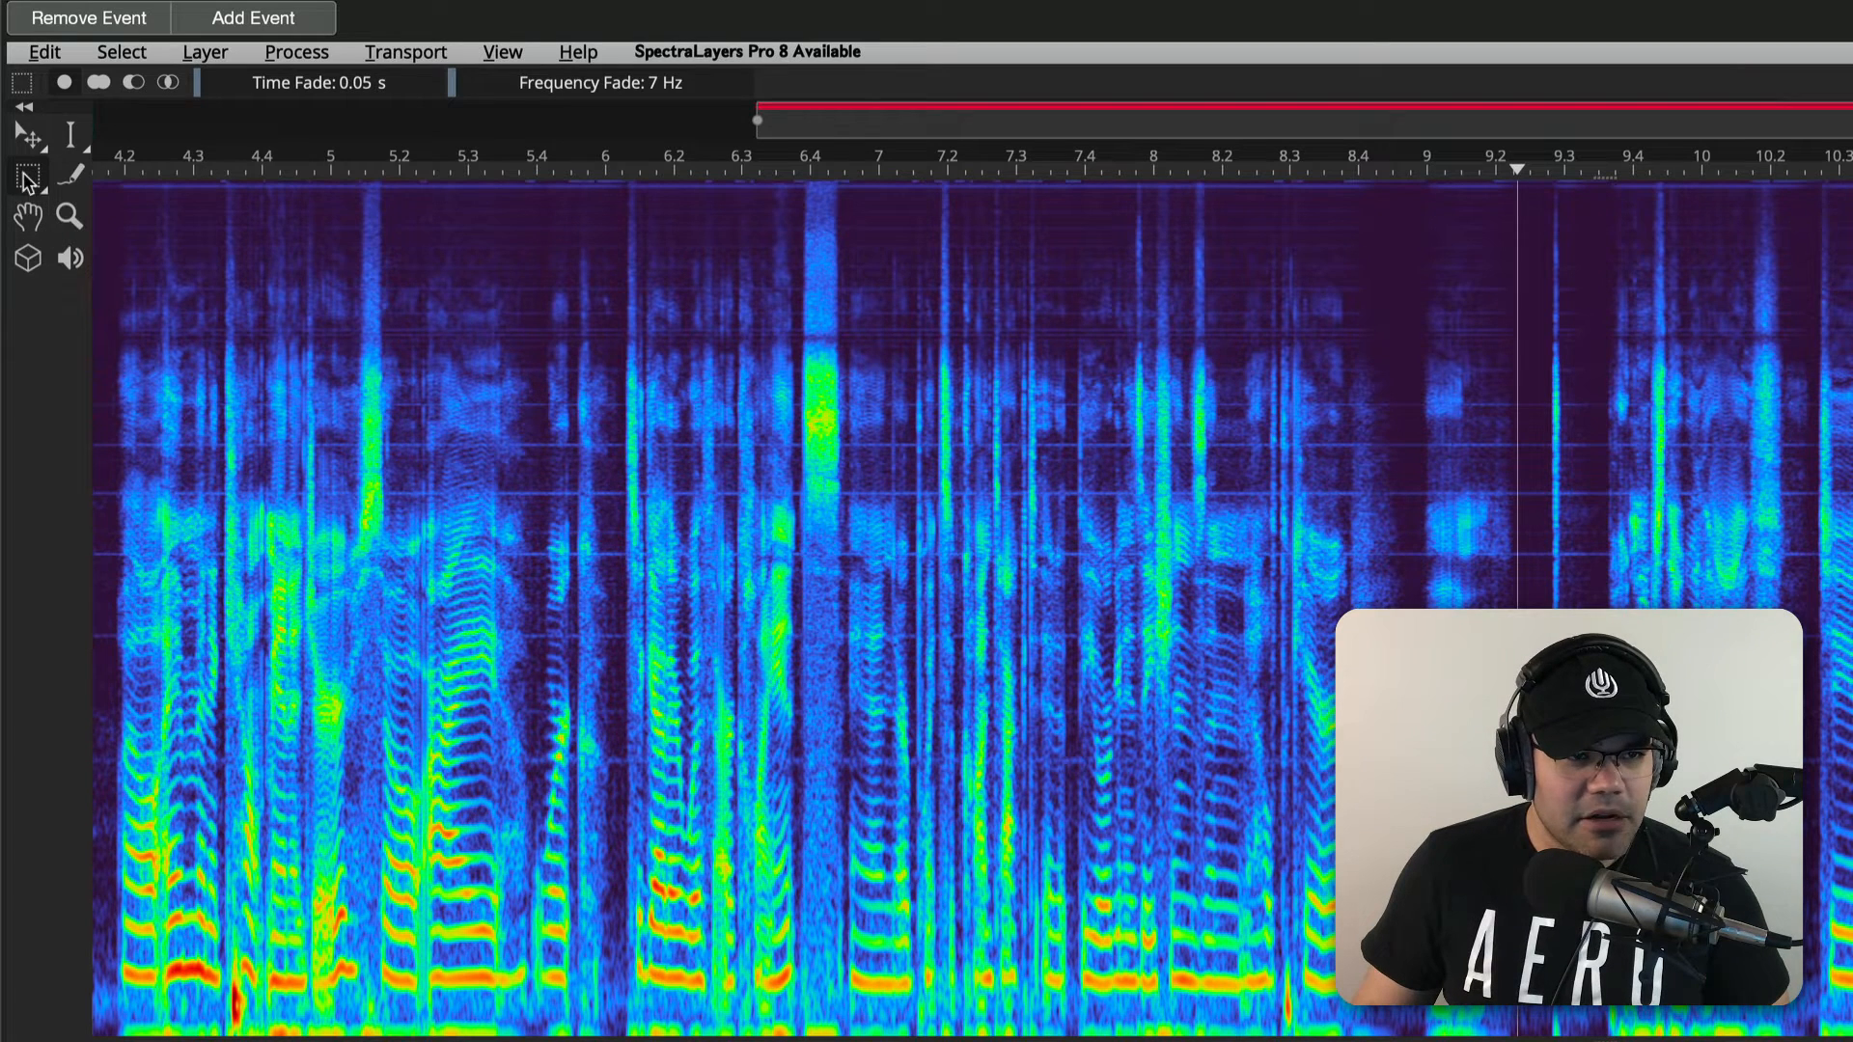
pyautogui.moveTo(28, 180)
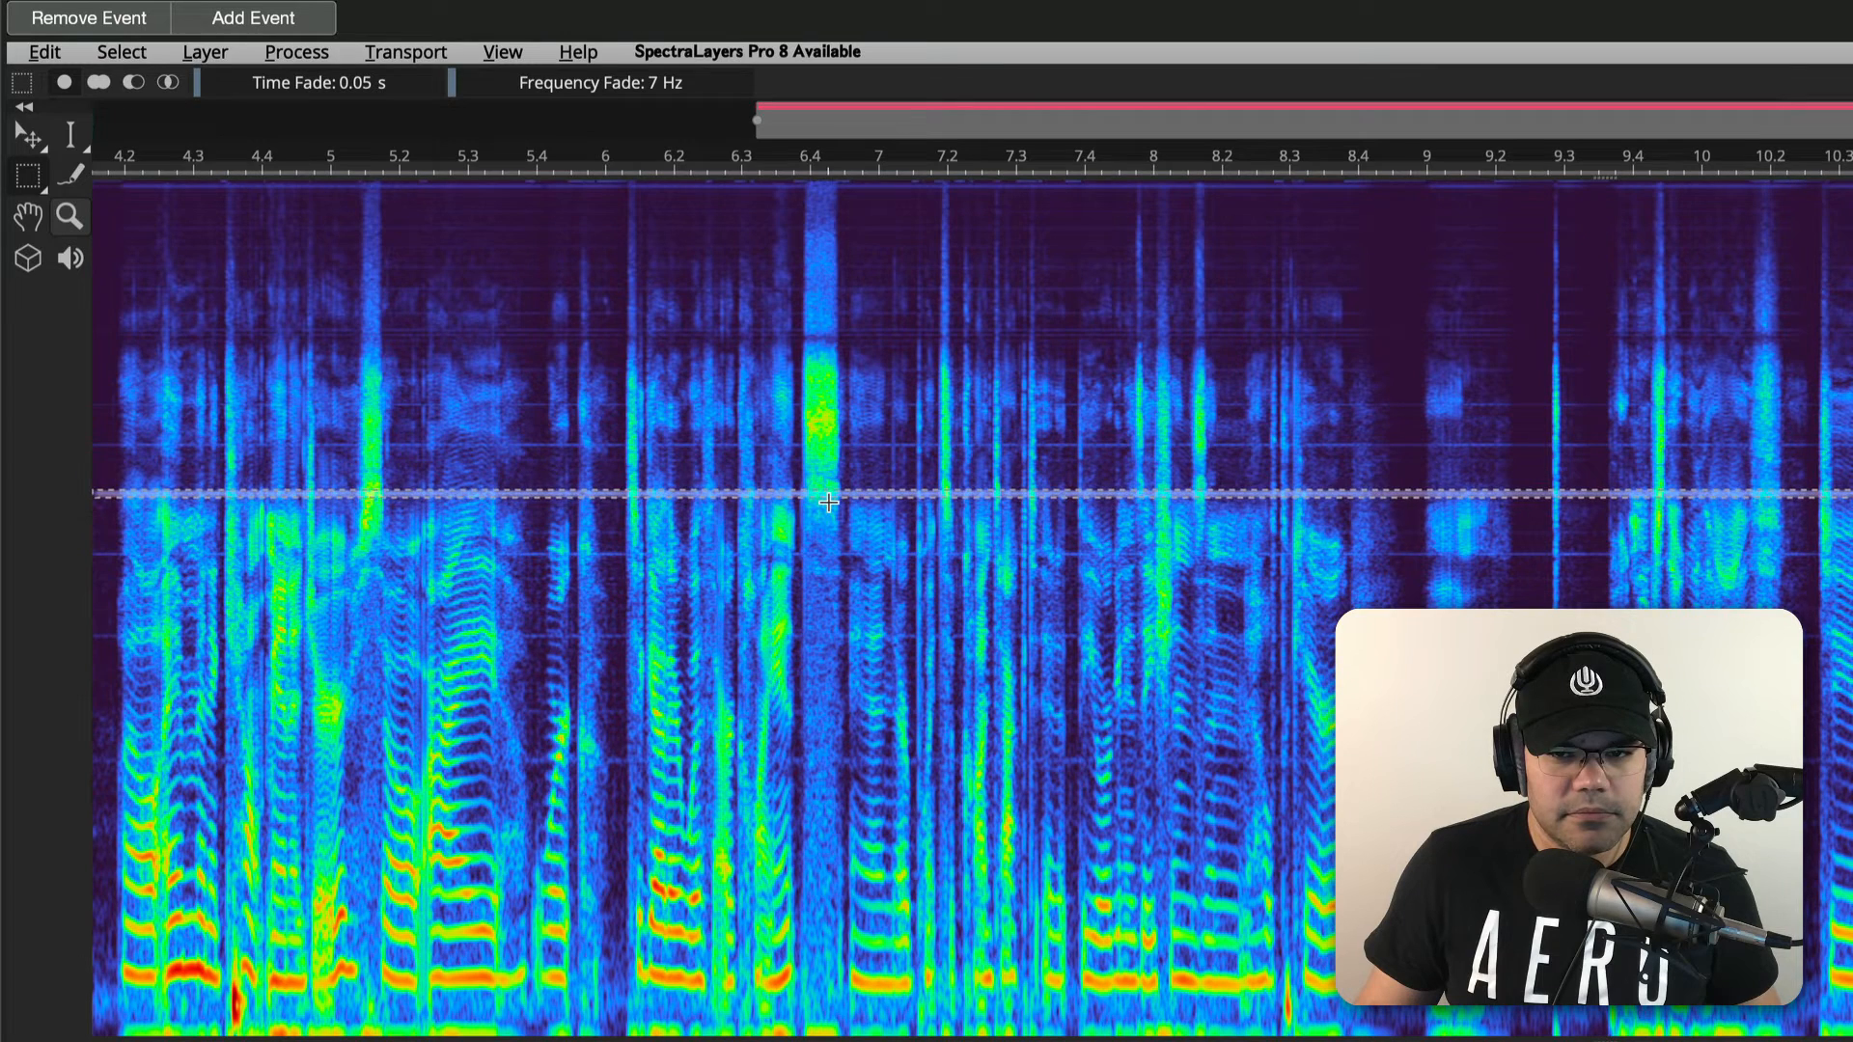
pyautogui.moveTo(768, 573)
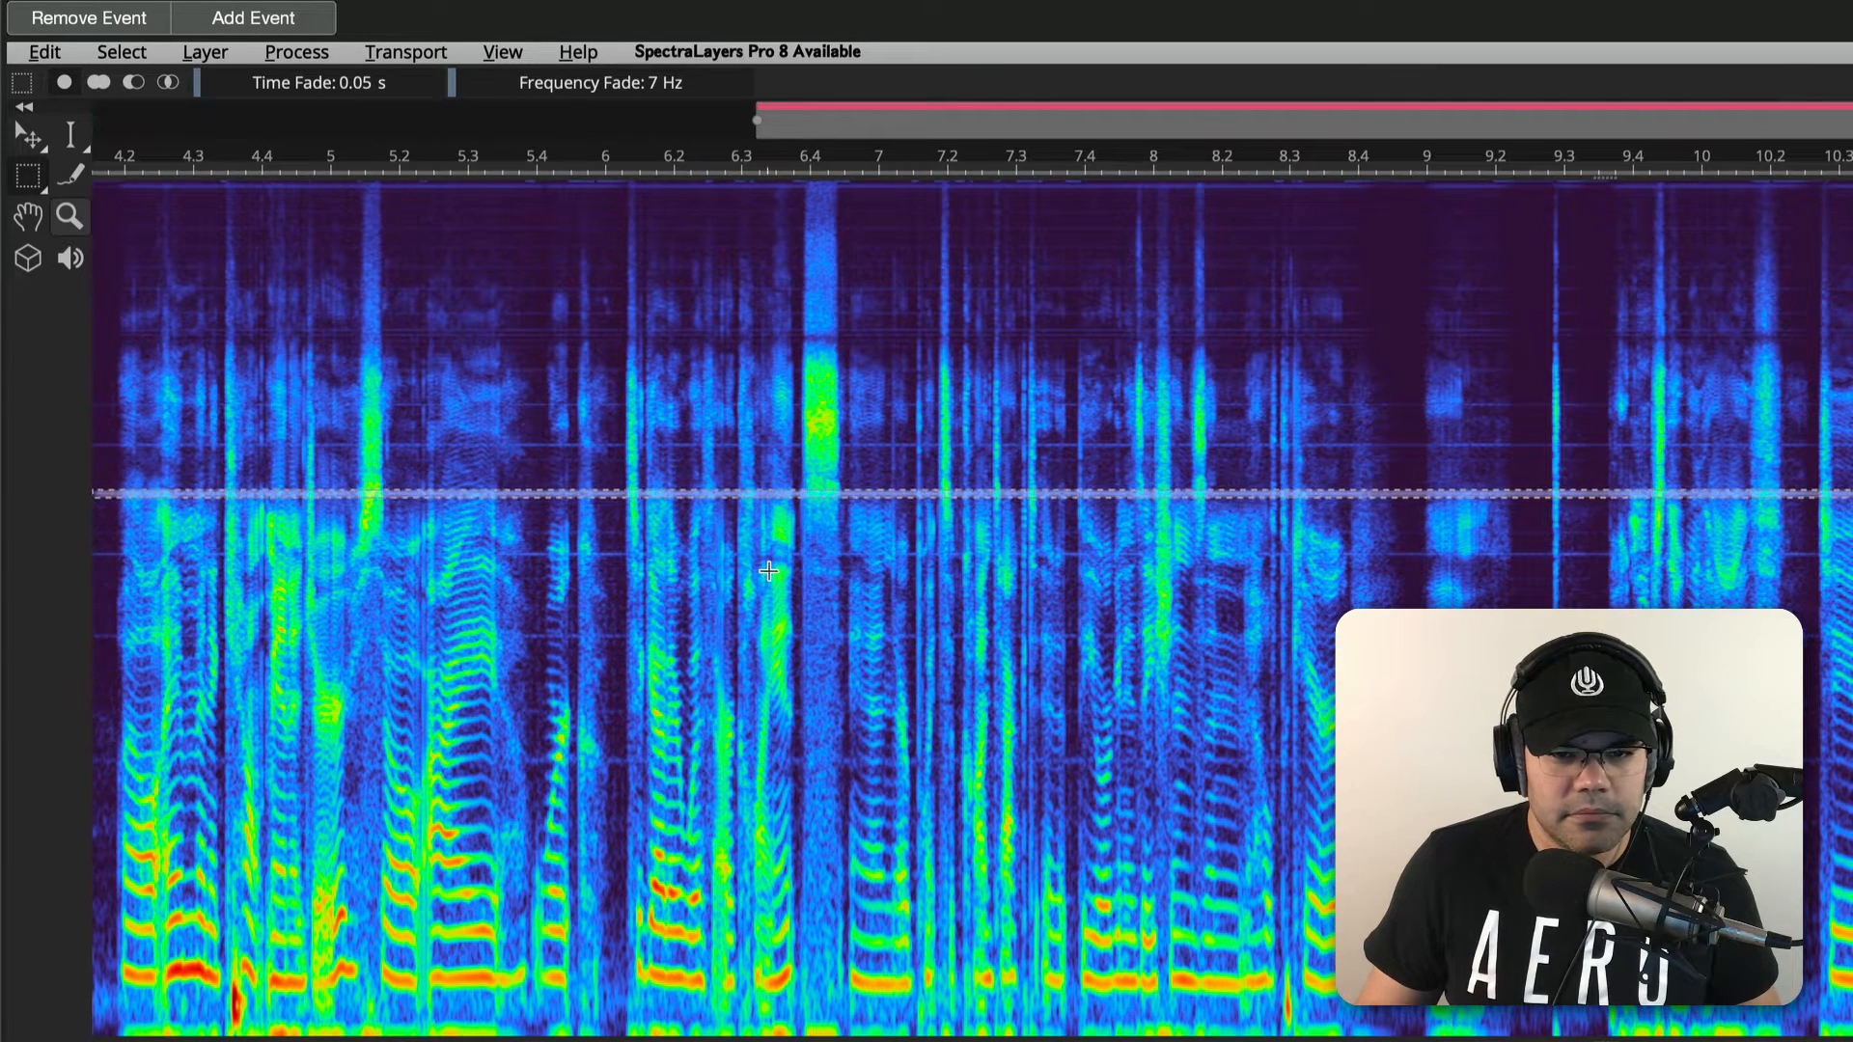
pyautogui.moveTo(104, 401)
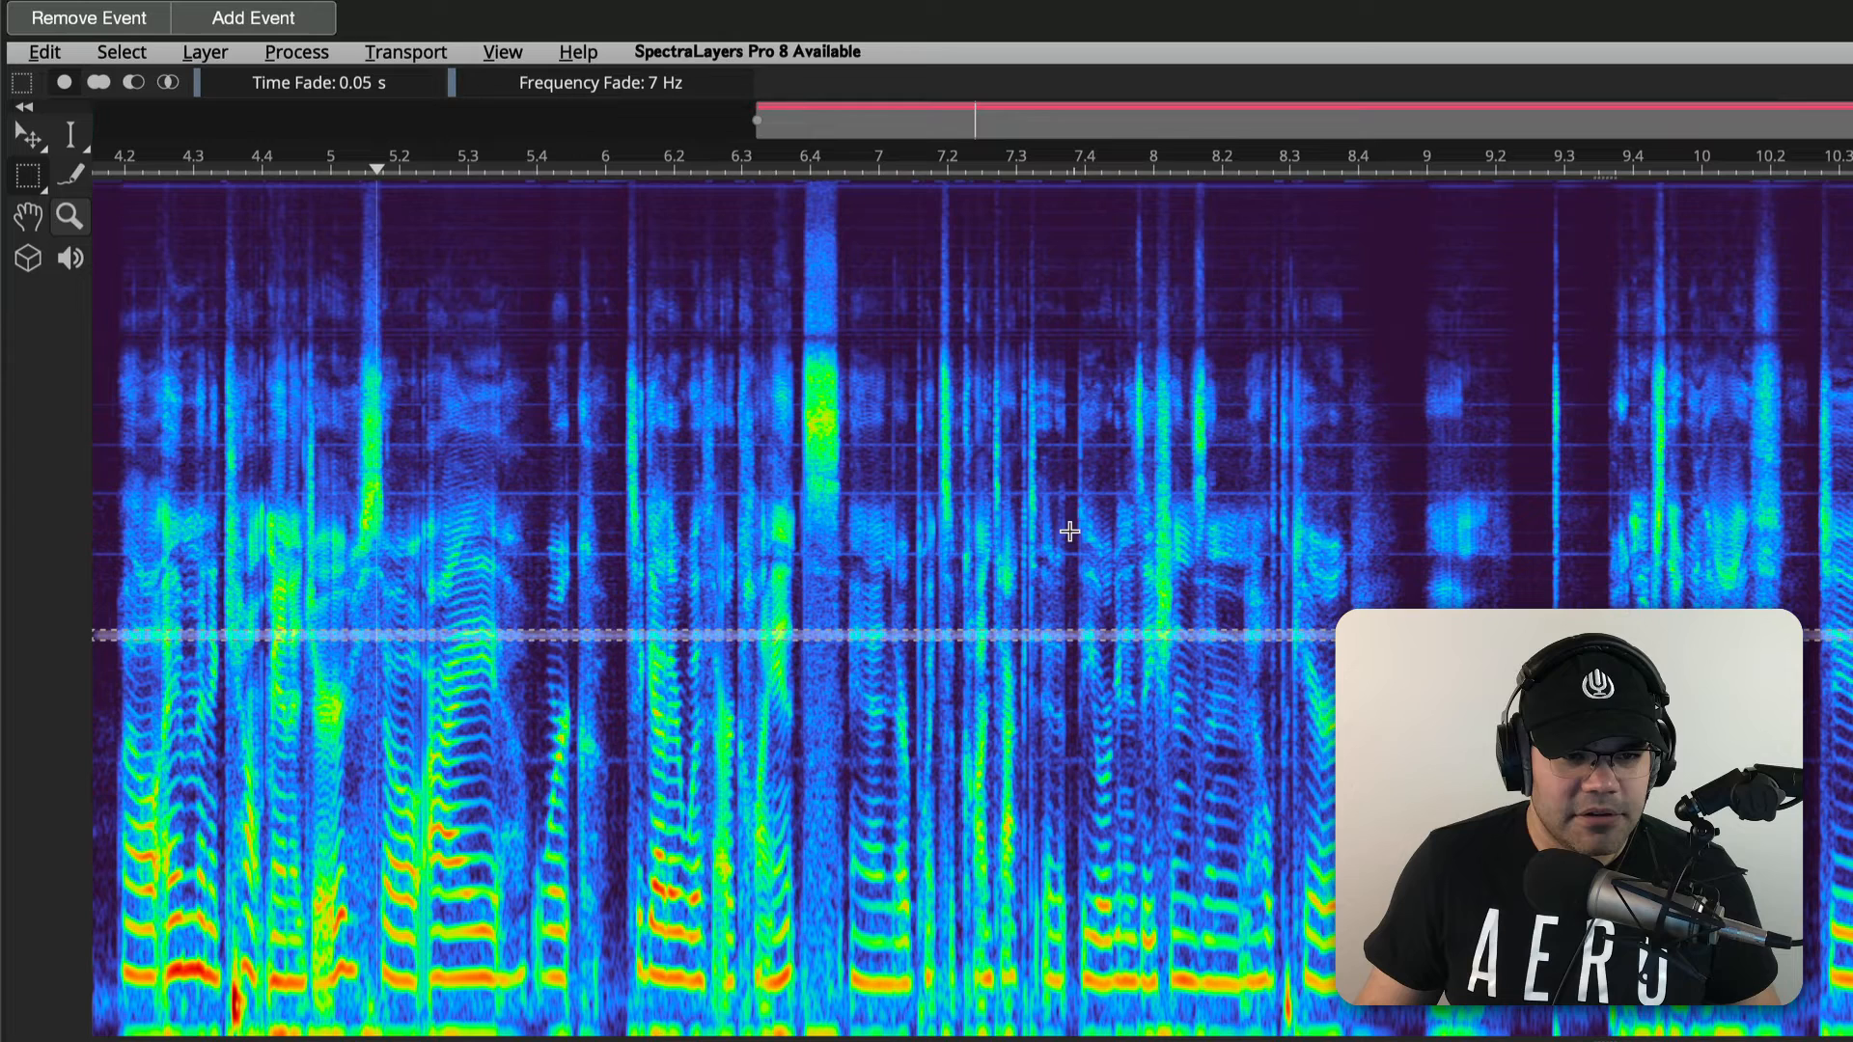
pyautogui.moveTo(1020, 612)
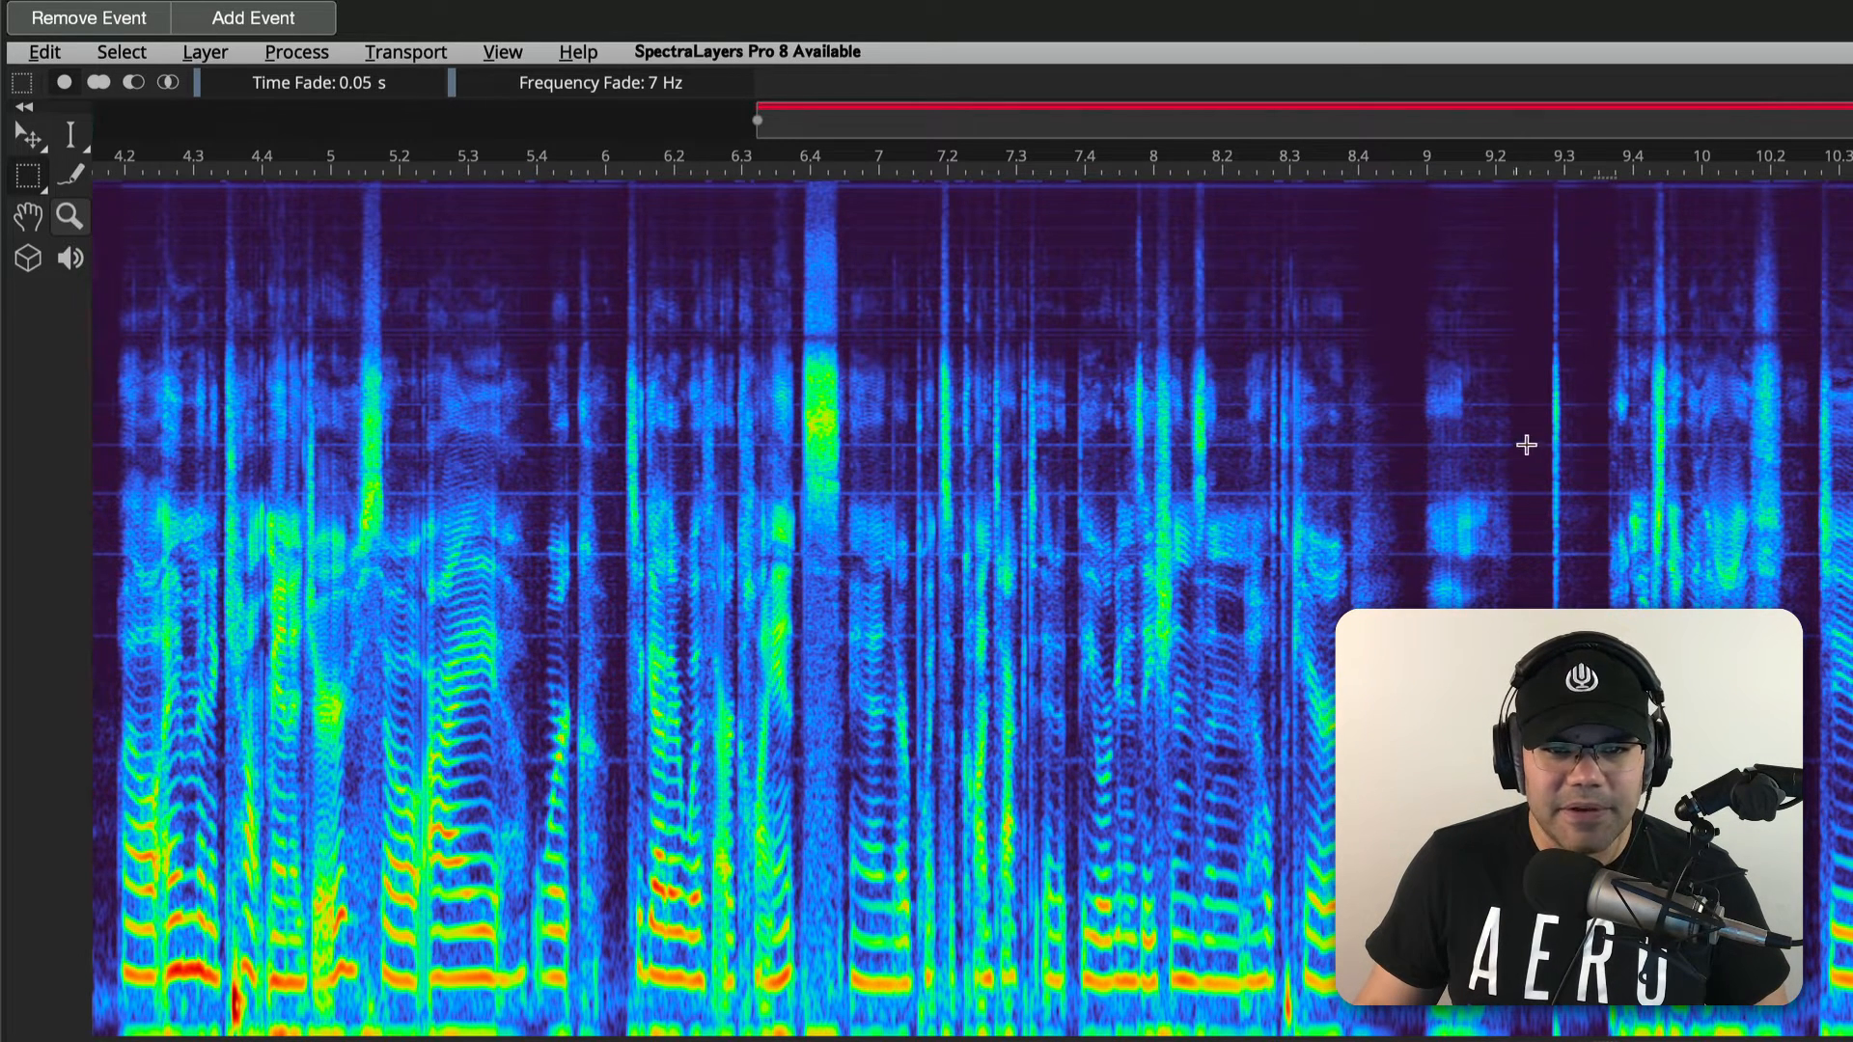
pyautogui.moveTo(1485, 333)
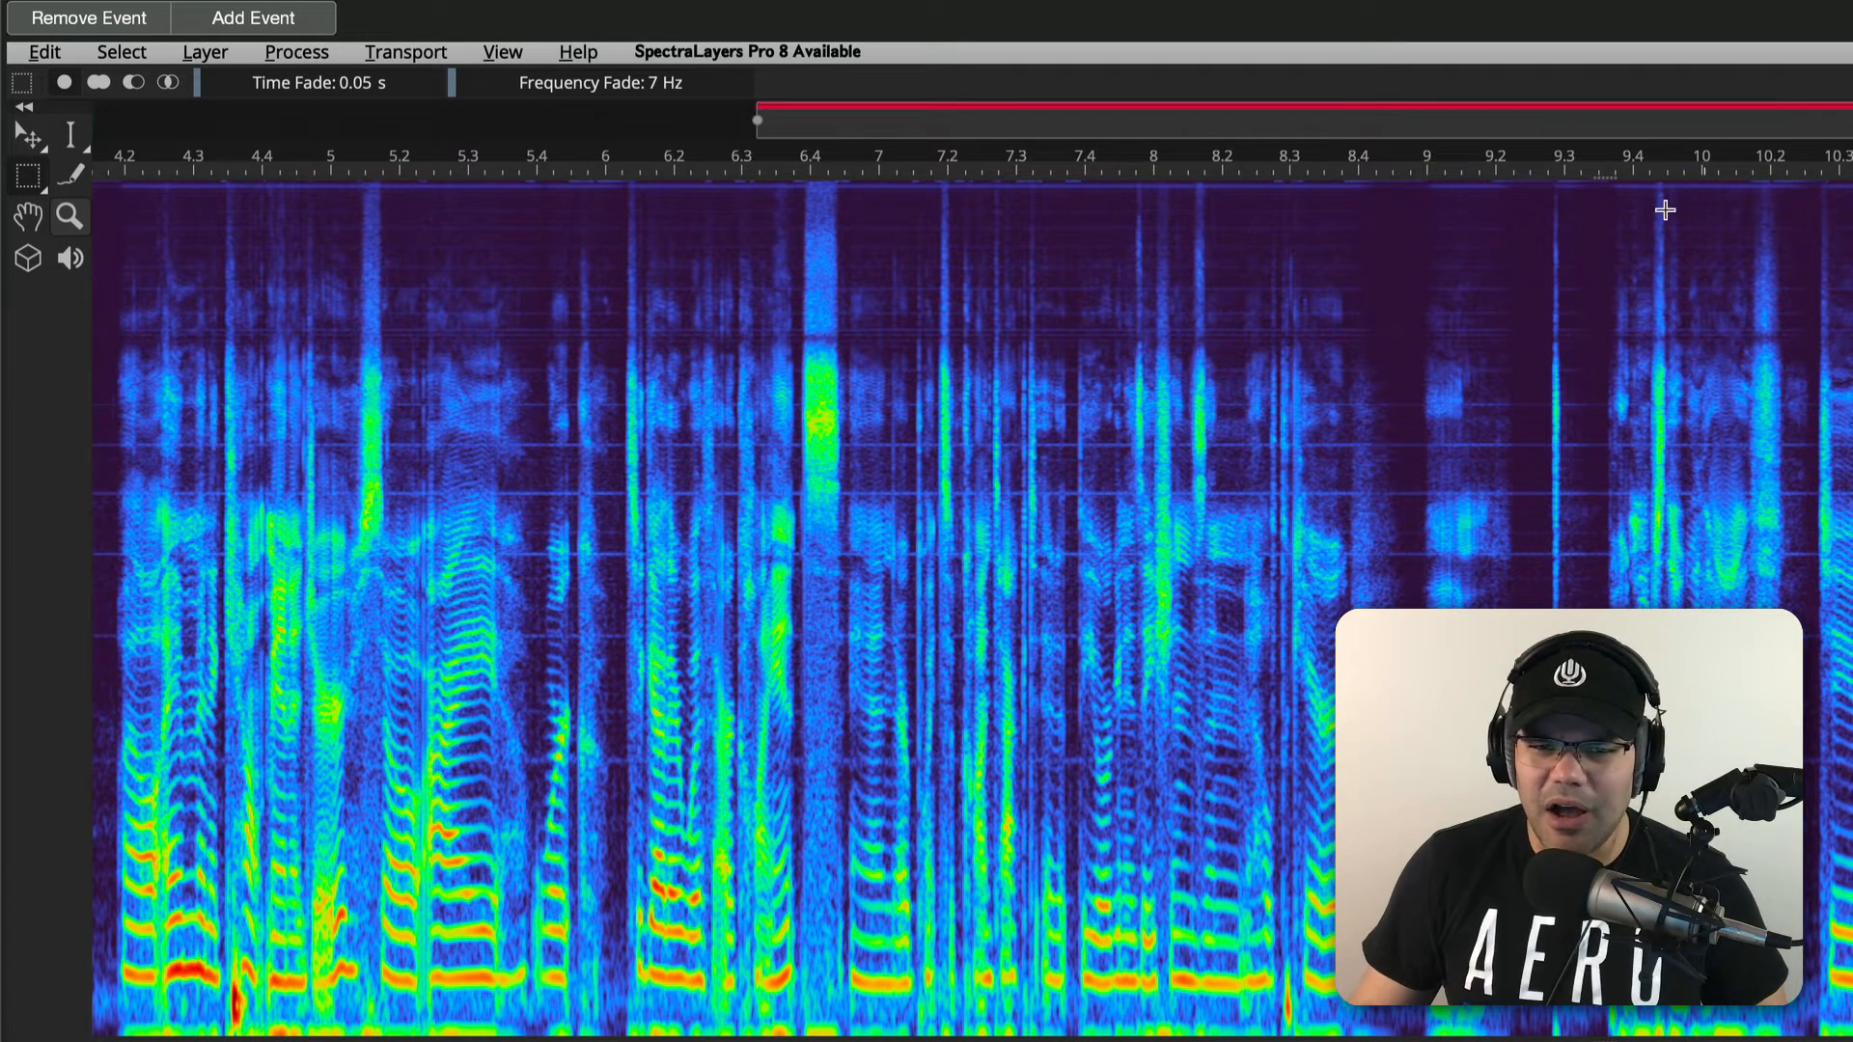
pyautogui.moveTo(1623, 528)
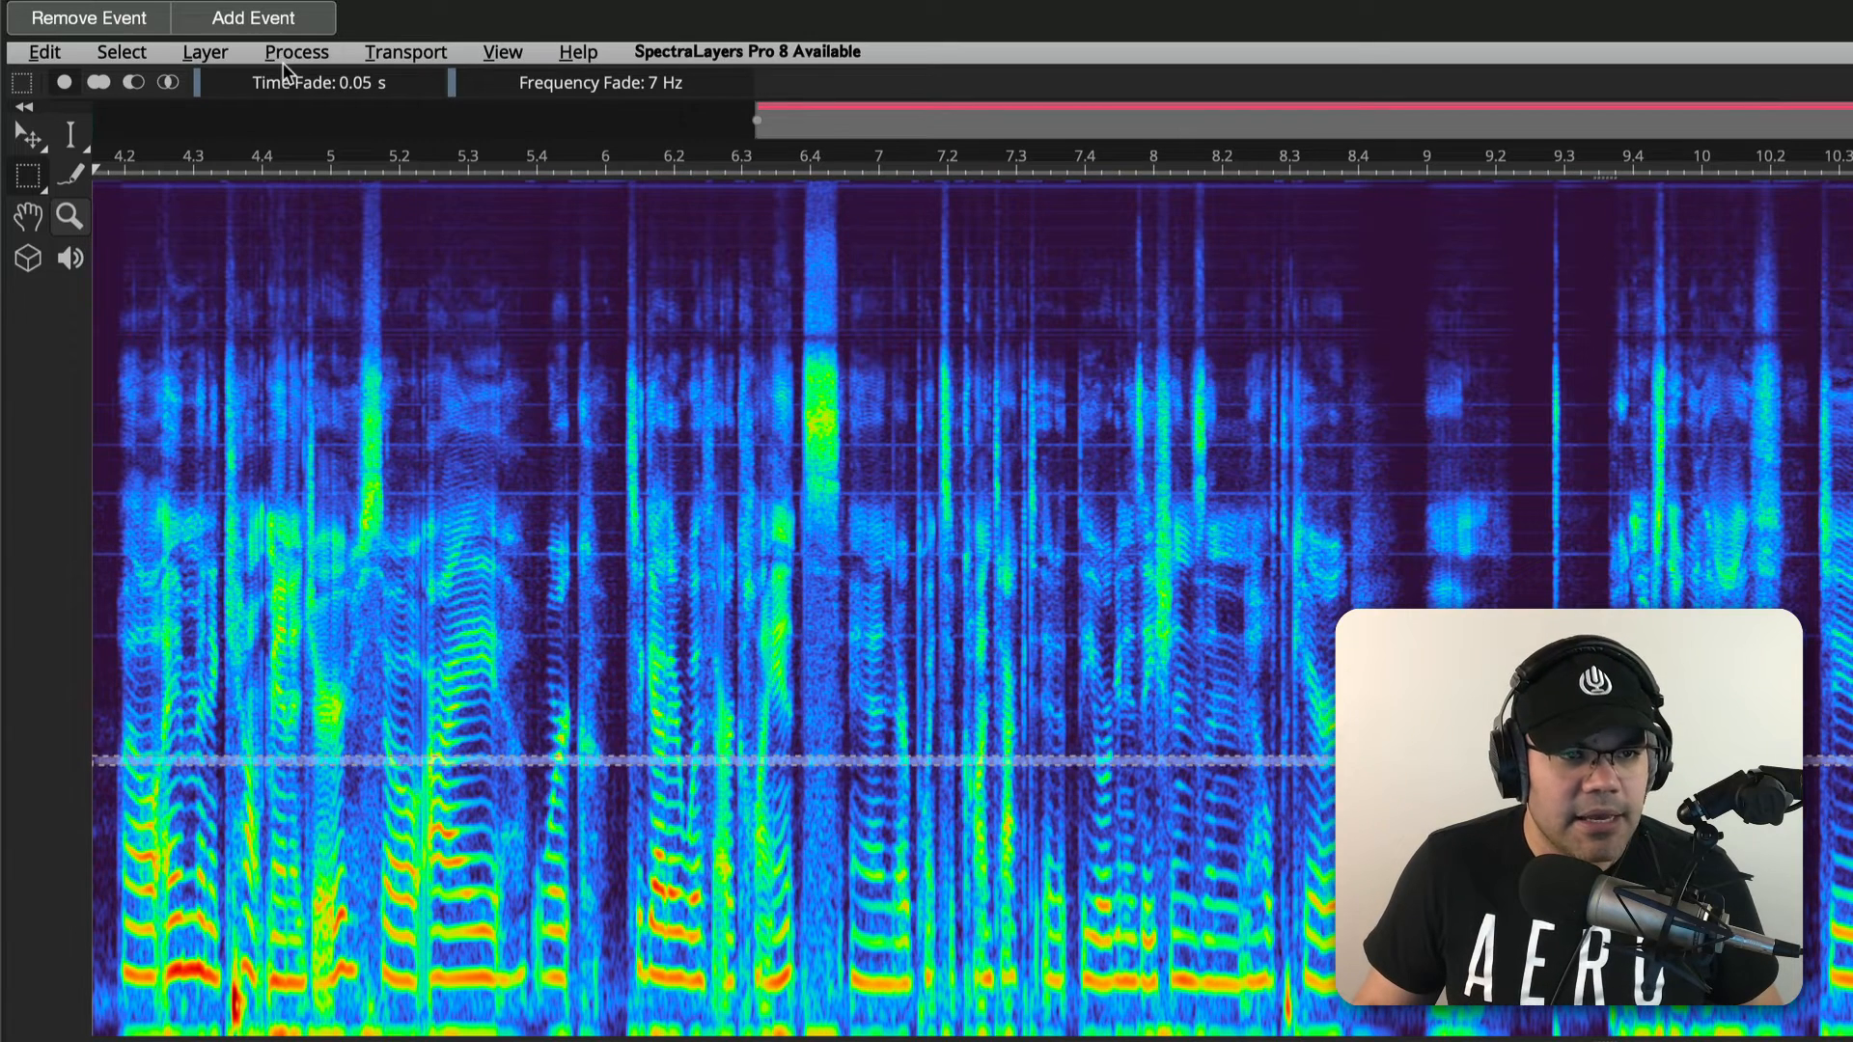
# - Use the SpectraLayers toolbar to target the lower horizontal noise line
pyautogui.click(296, 52)
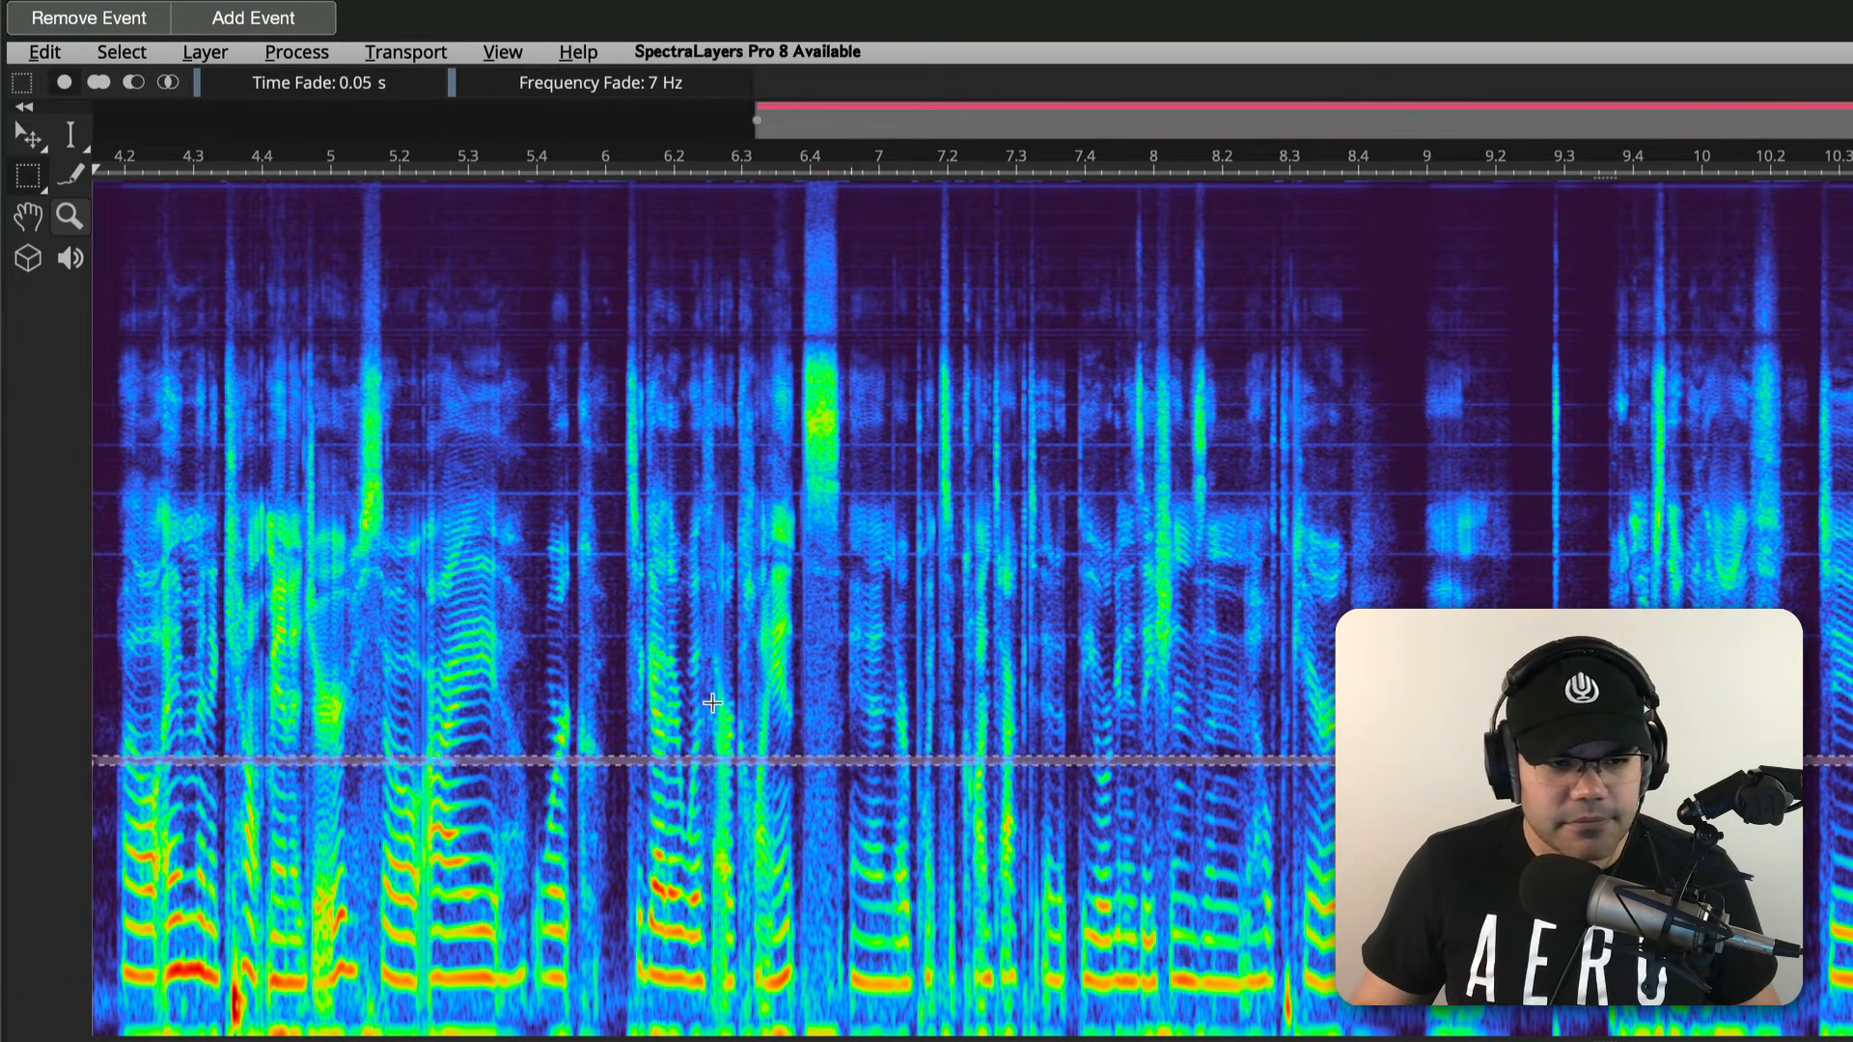
pyautogui.moveTo(28, 721)
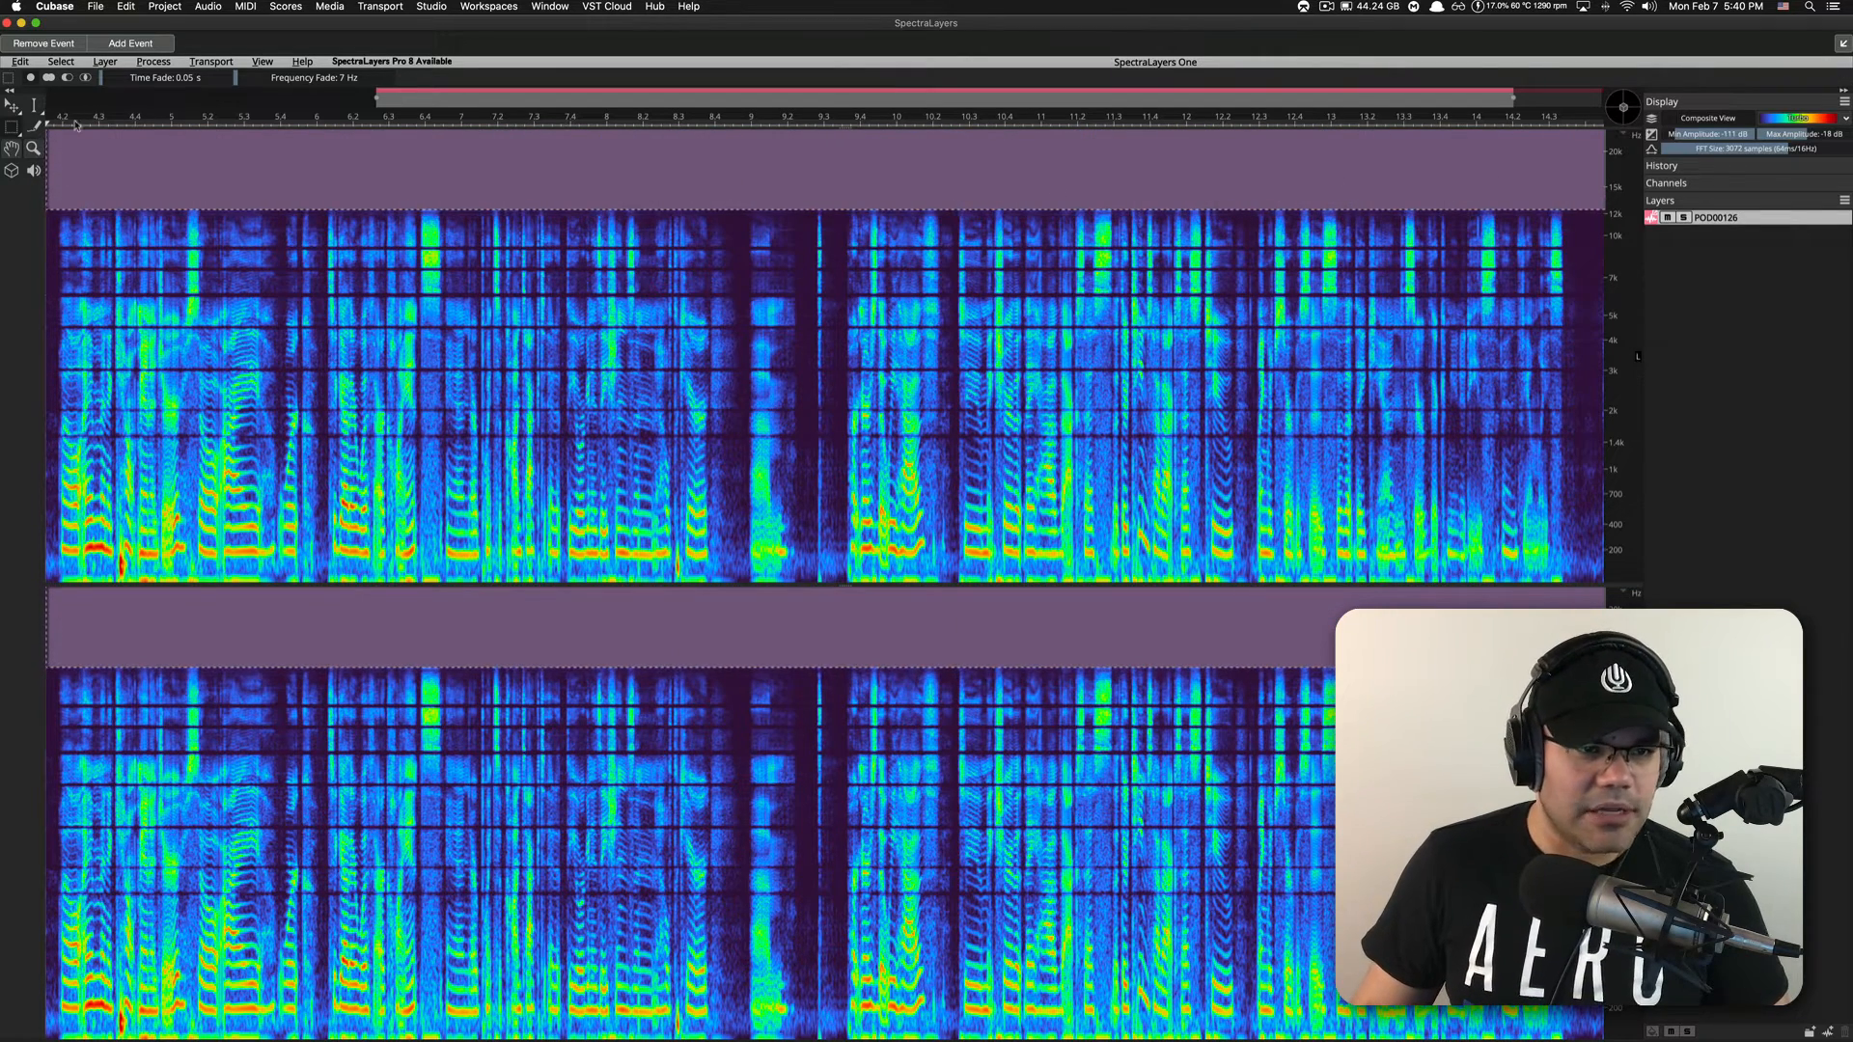
pyautogui.moveTo(67, 252)
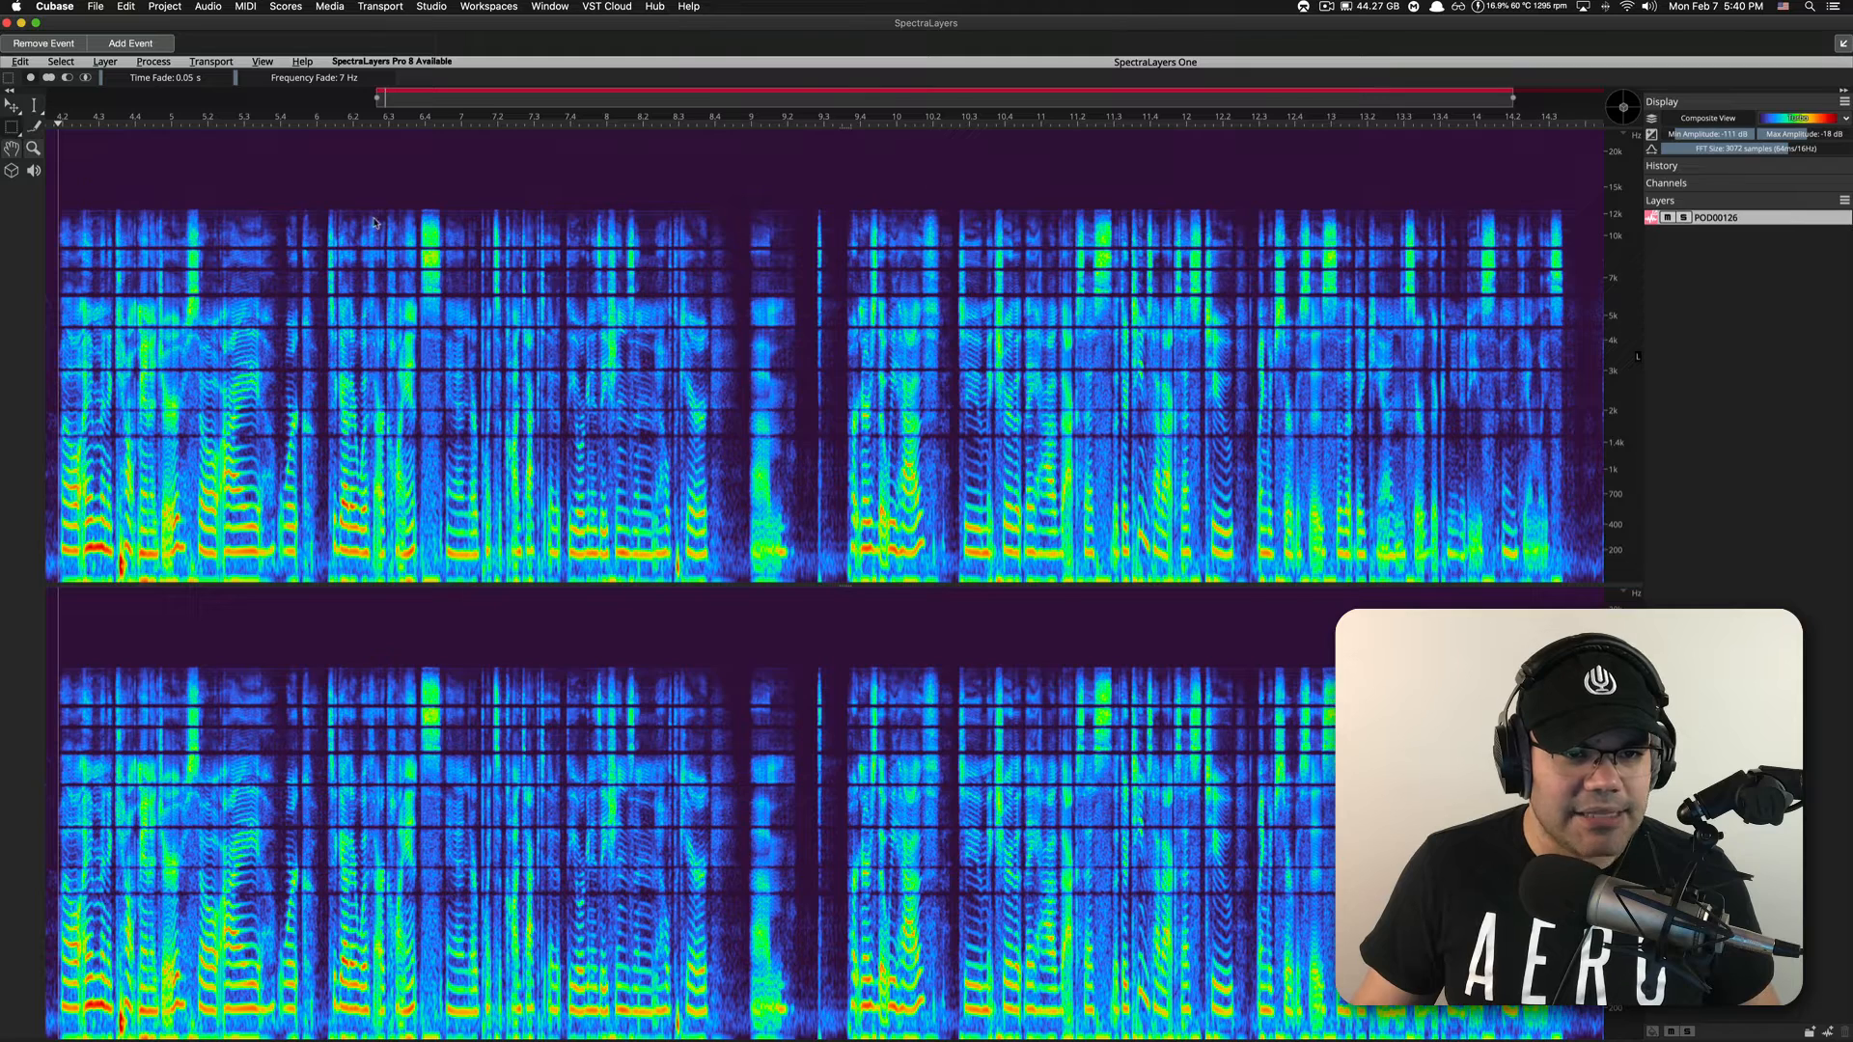
pyautogui.moveTo(150, 219)
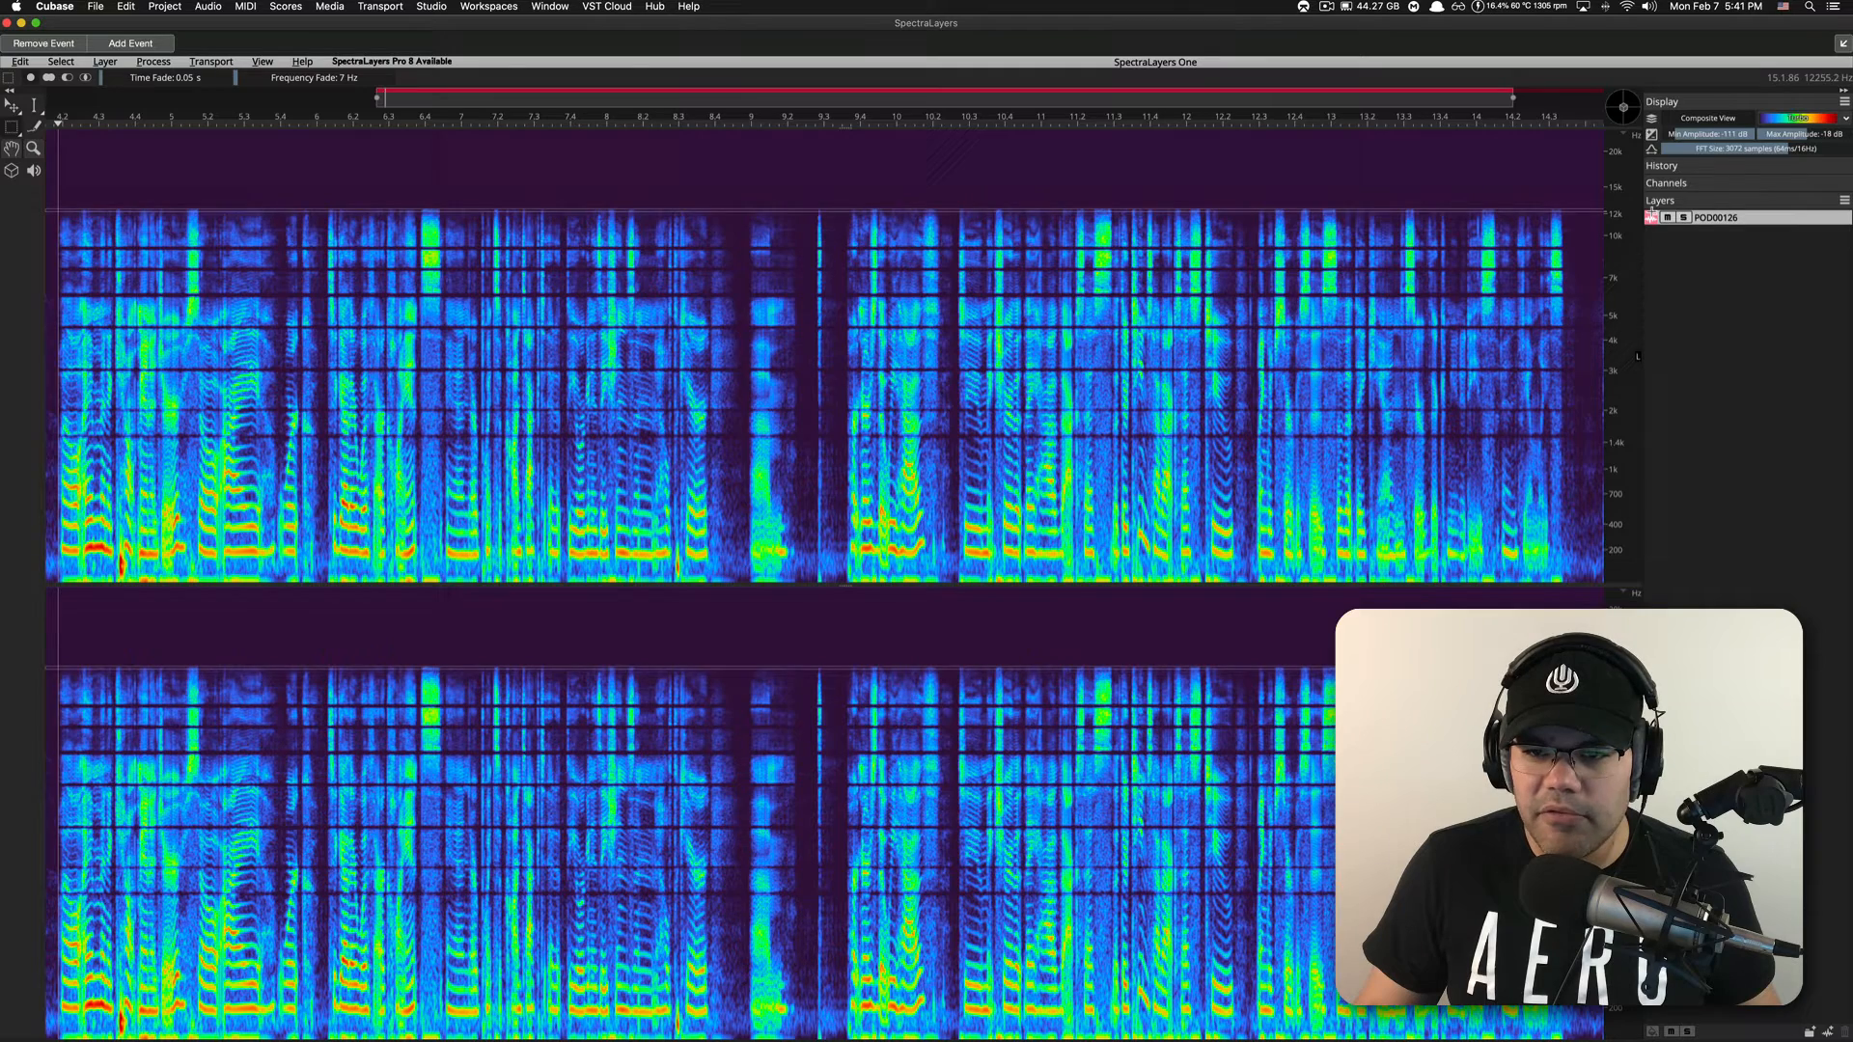
# - Deselect the region once everything above 12 kHz is erased on both channels
pyautogui.click(152, 60)
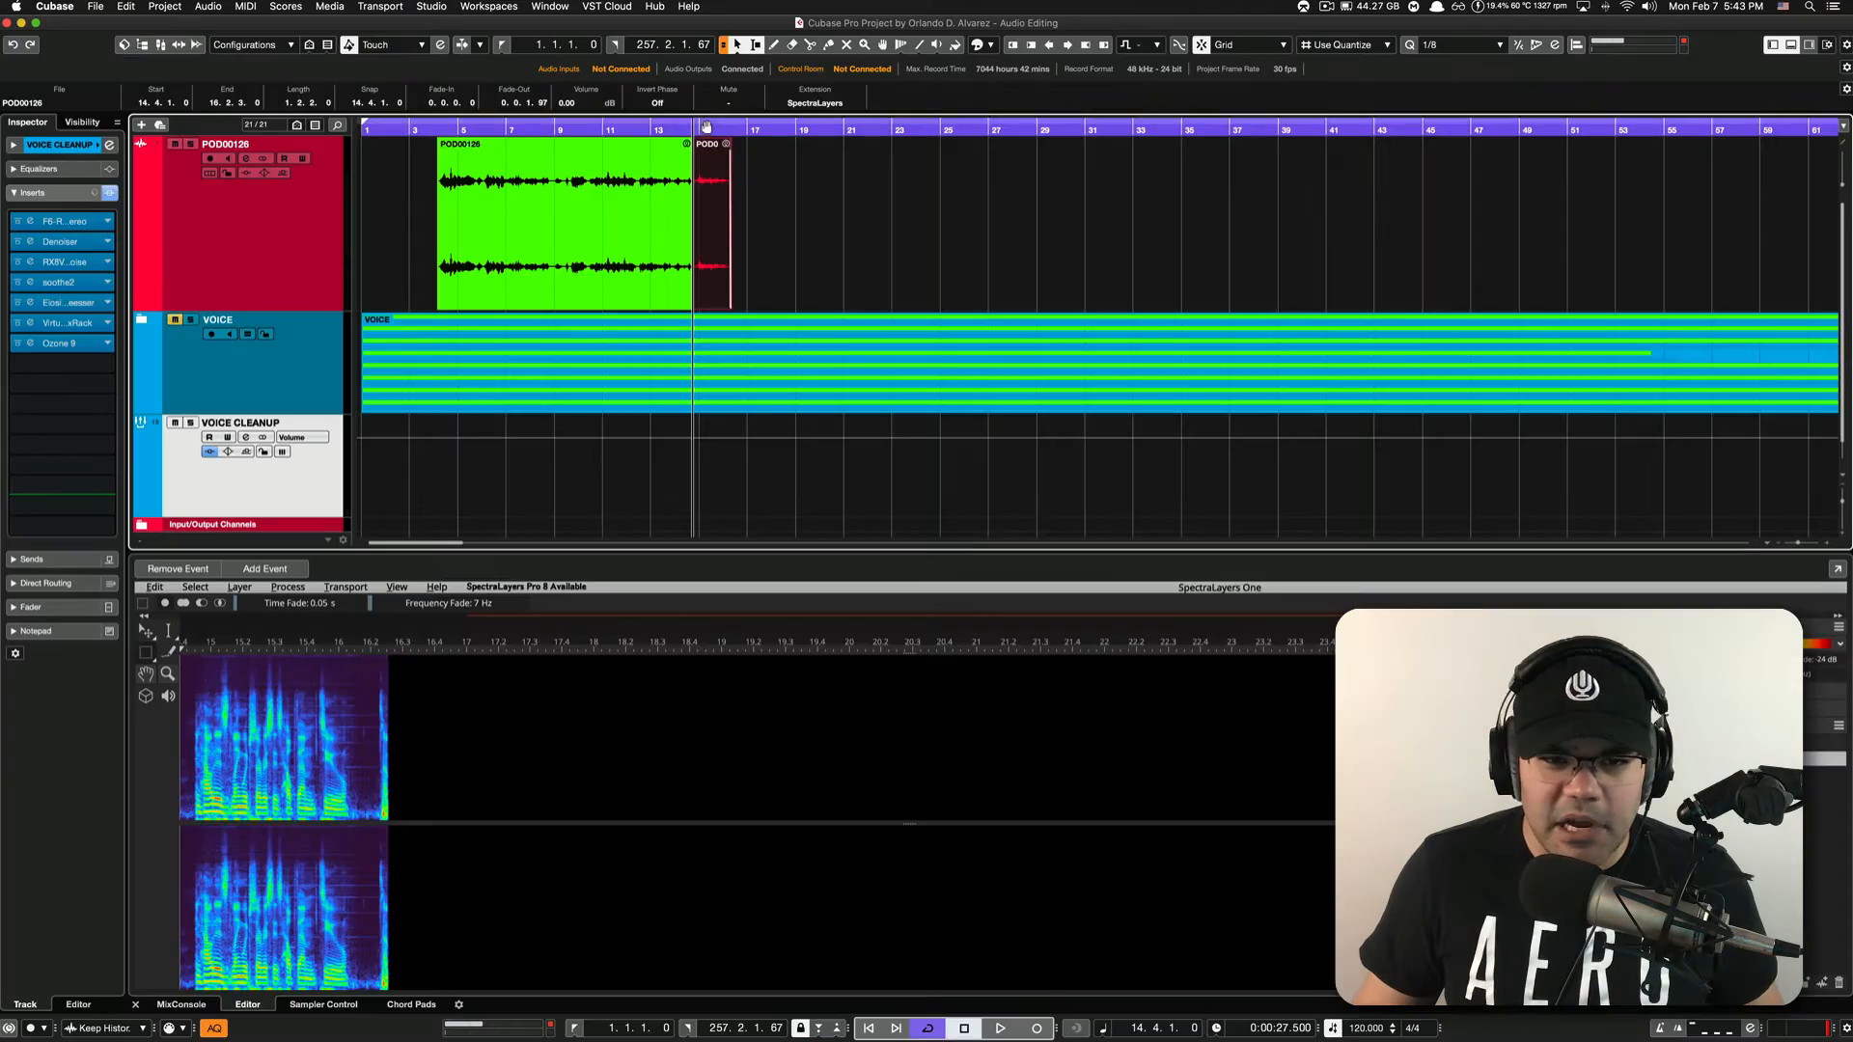
# - Return SpectraLayers to the lower zone of the Cubase project window
pyautogui.click(999, 1026)
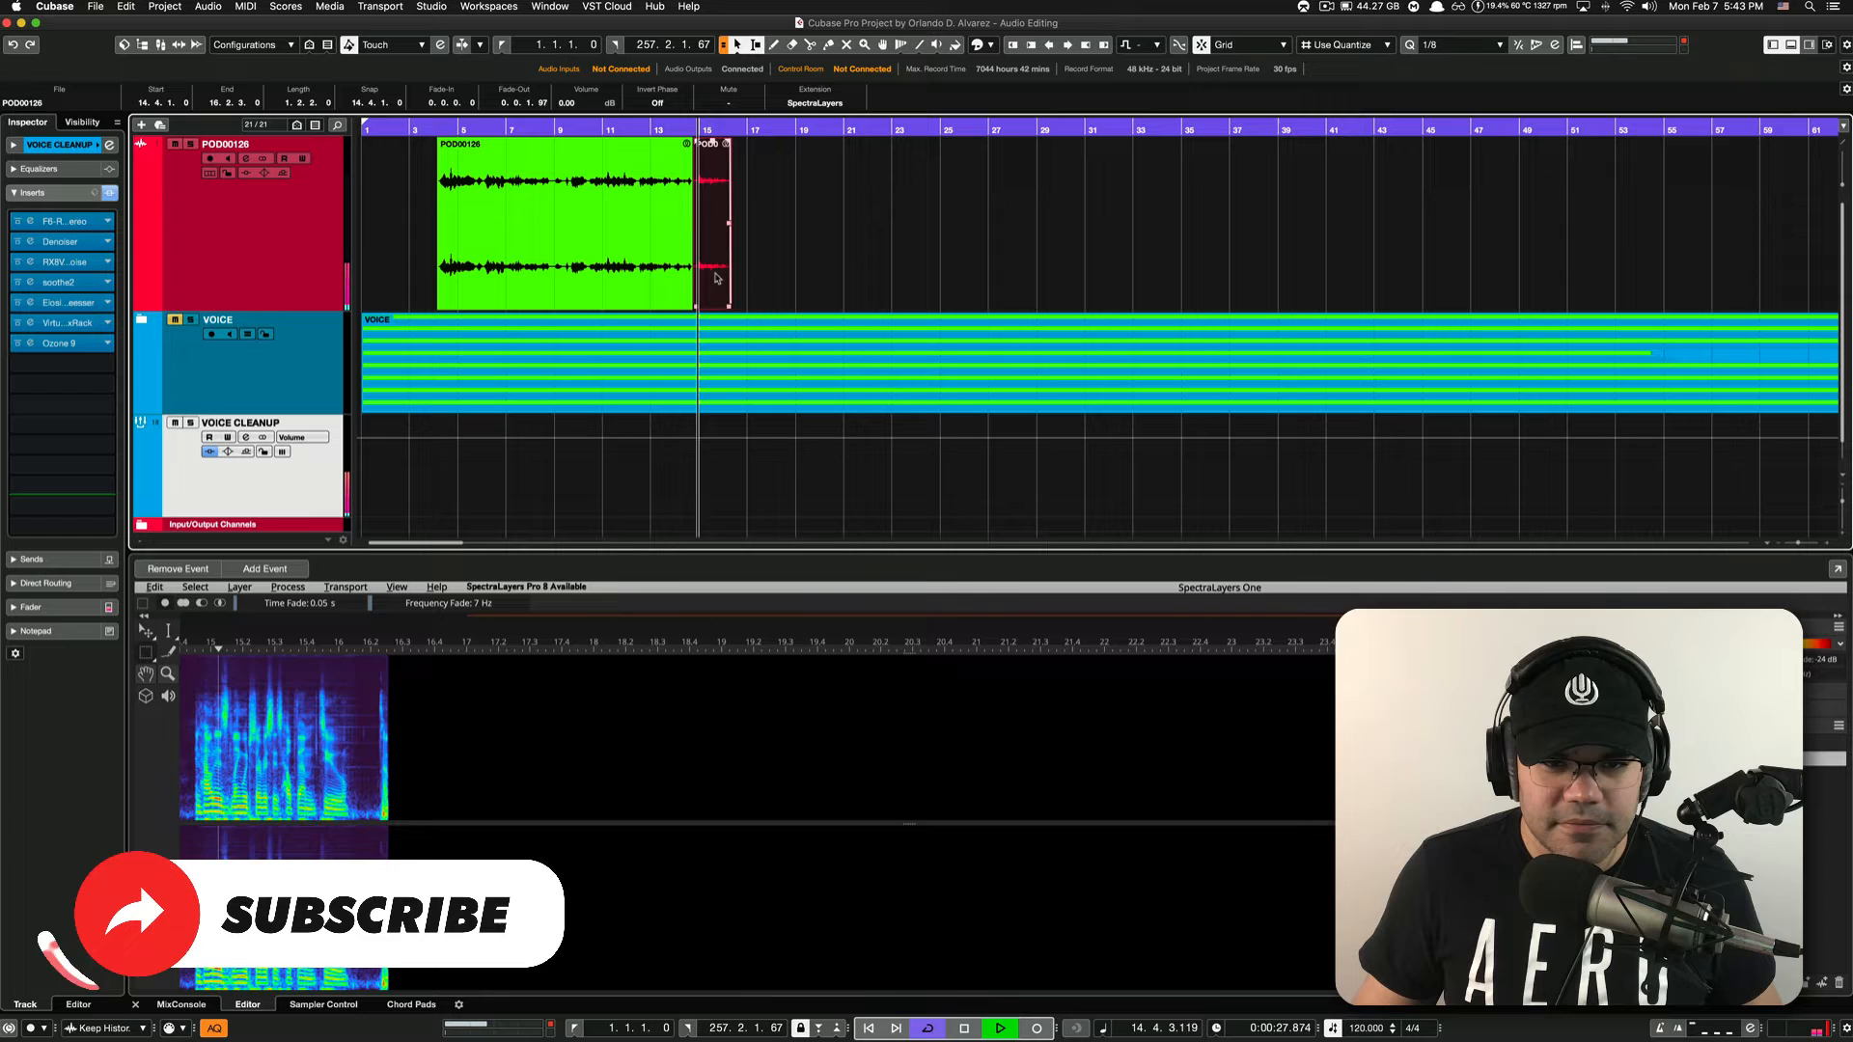